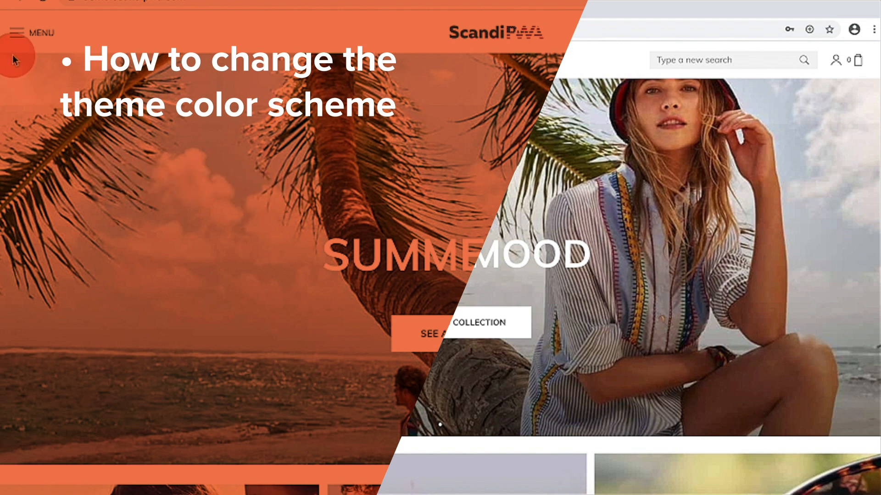
# Show the storefront menu, then the mini-cart with its Free shipping on order 49$ promo.
pyautogui.click(21, 32)
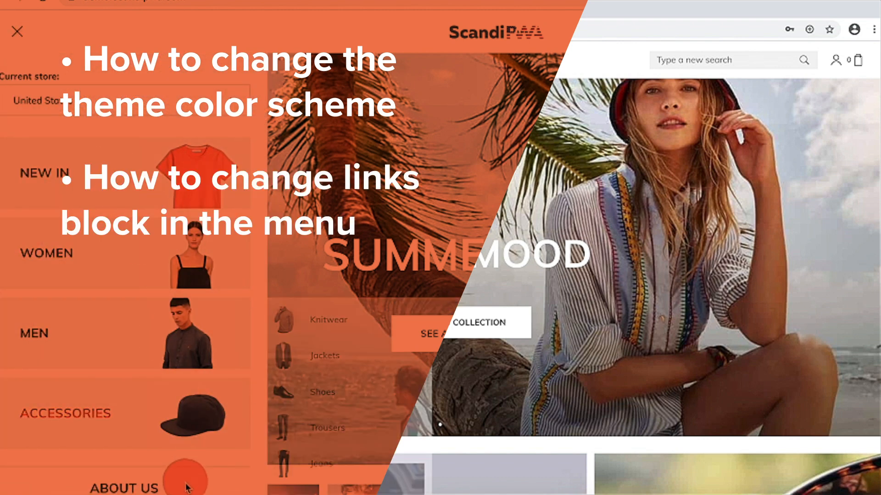
pyautogui.moveTo(829, 60)
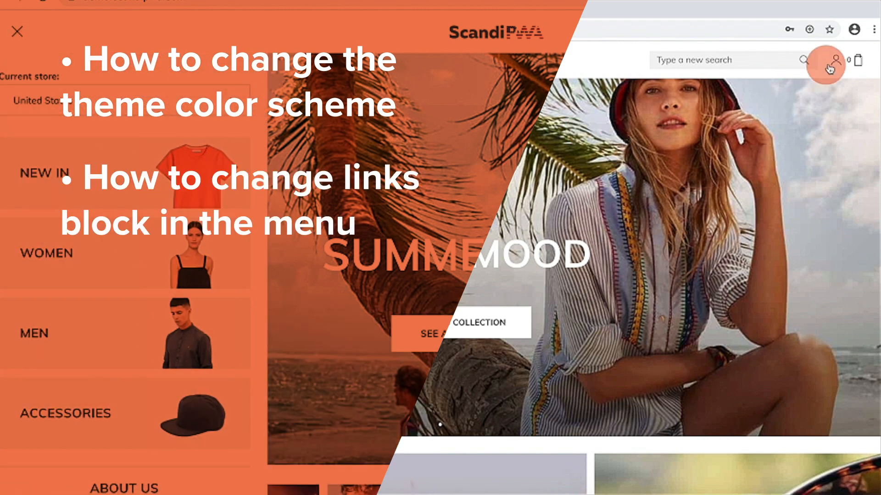
pyautogui.click(836, 60)
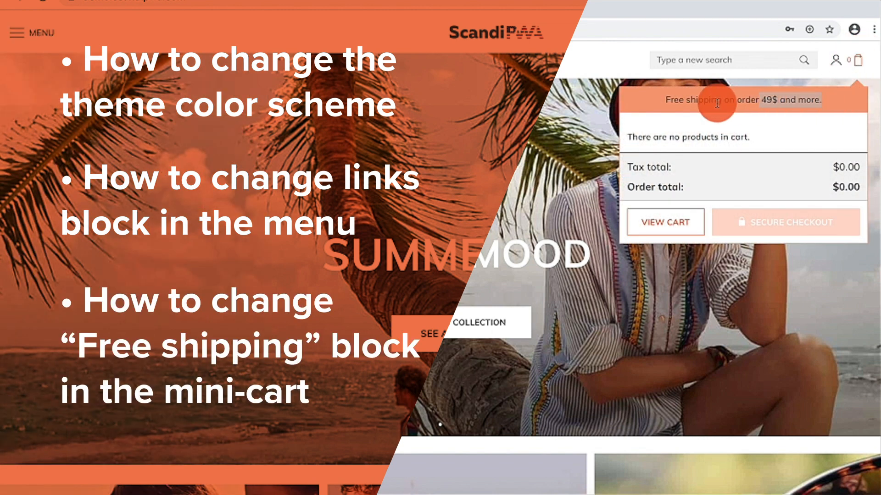
pyautogui.moveTo(656, 104)
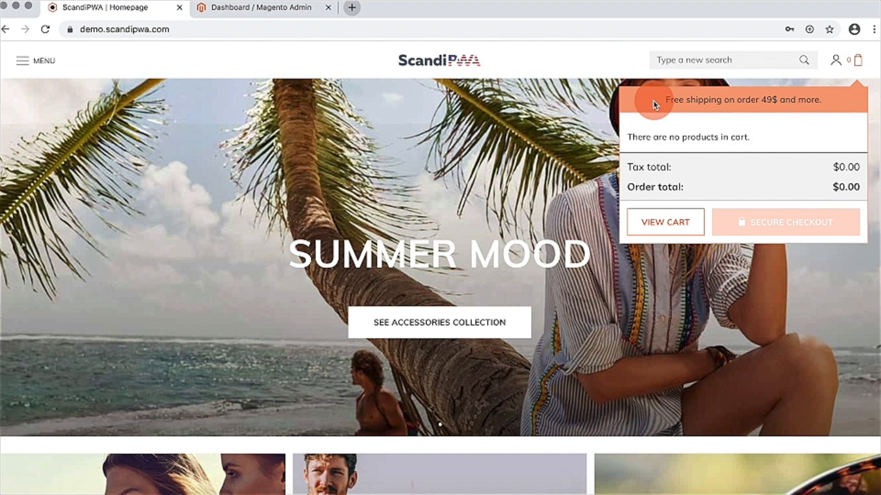
pyautogui.moveTo(270, 18)
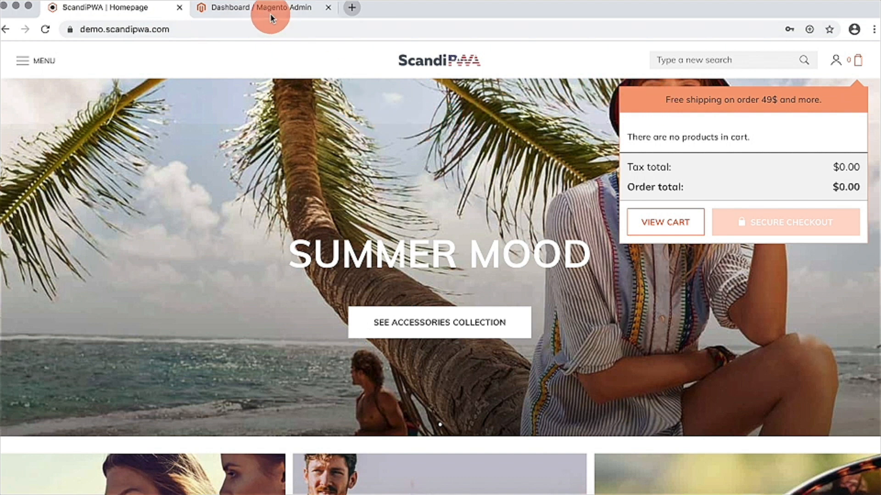
# Go to Stores > Configuration > SCANDIPWA > Color customization in Magento Admin.
pyautogui.click(262, 7)
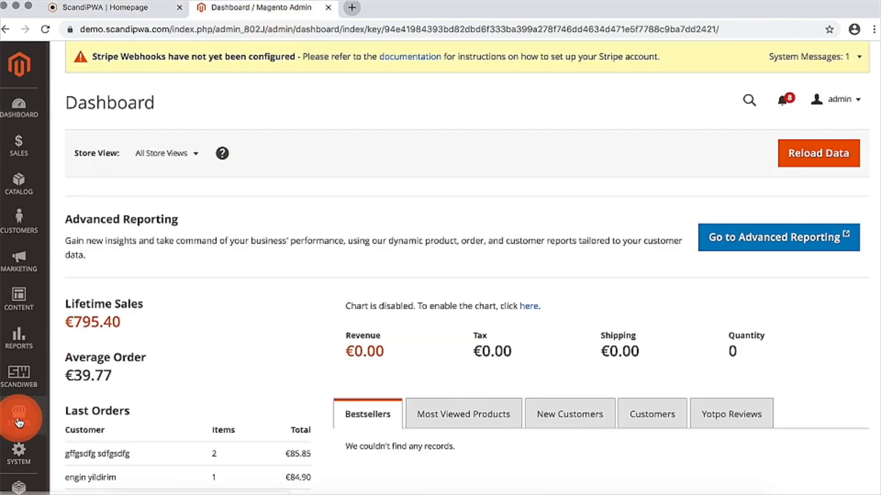
pyautogui.click(20, 415)
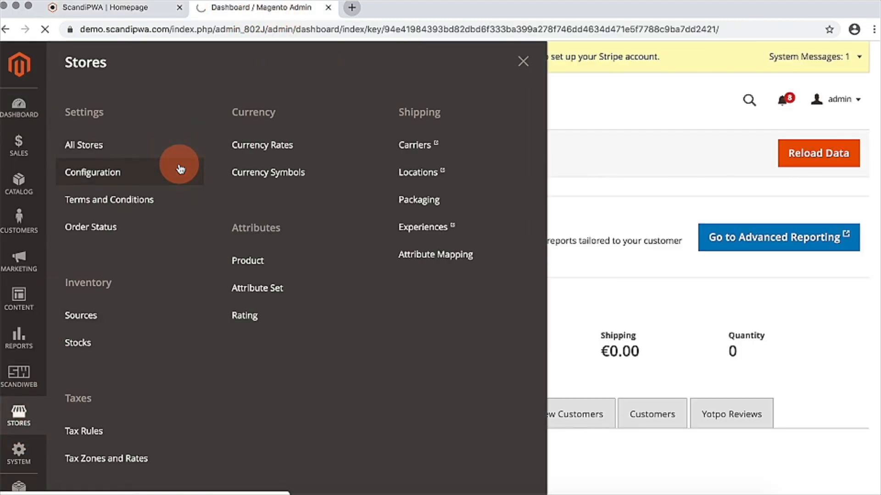
pyautogui.click(92, 172)
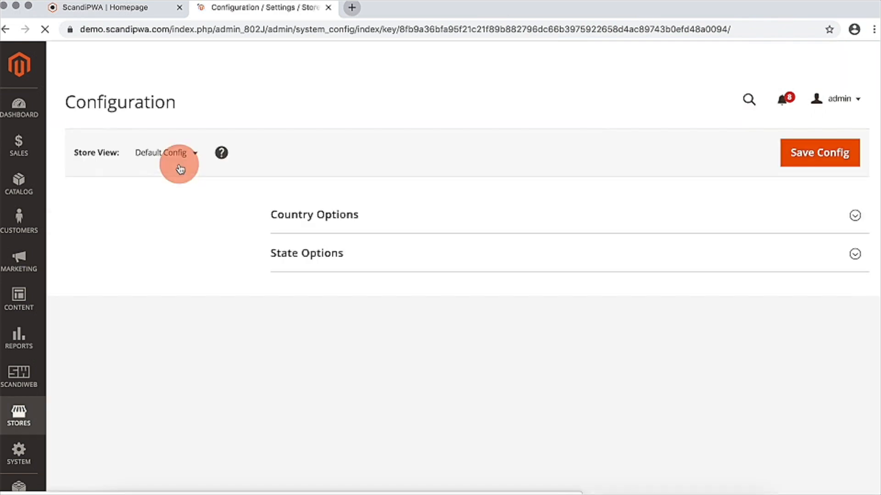
pyautogui.click(854, 254)
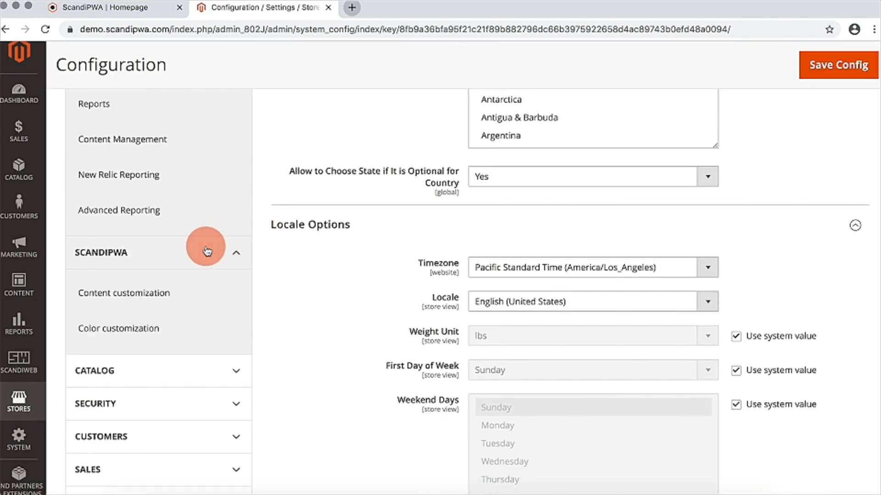
pyautogui.click(118, 328)
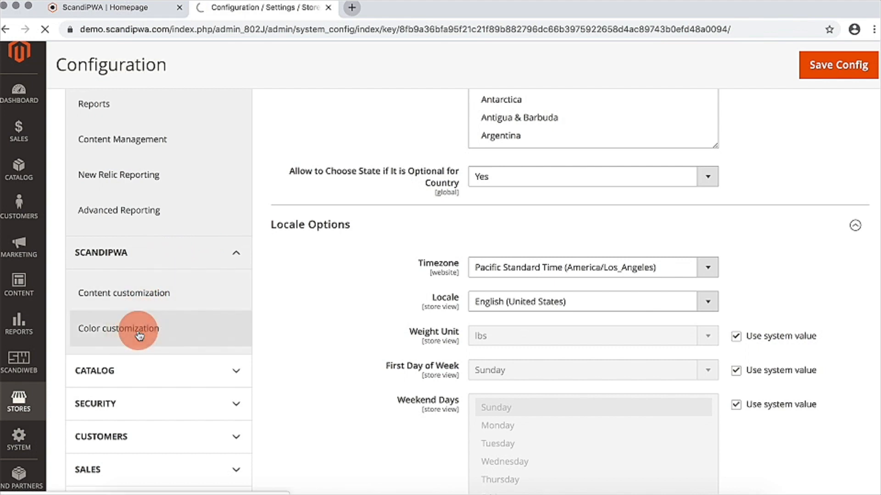
pyautogui.click(118, 328)
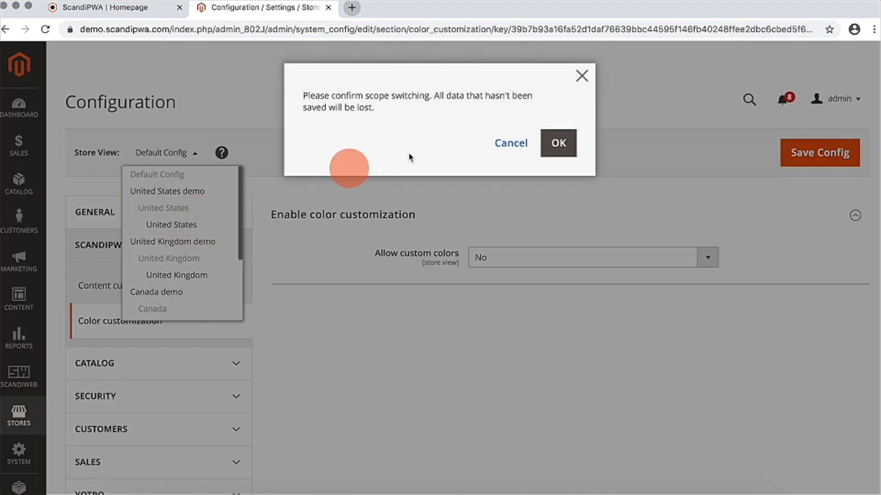
# Switch scope to the United States store view and allow custom colors.
pyautogui.click(557, 143)
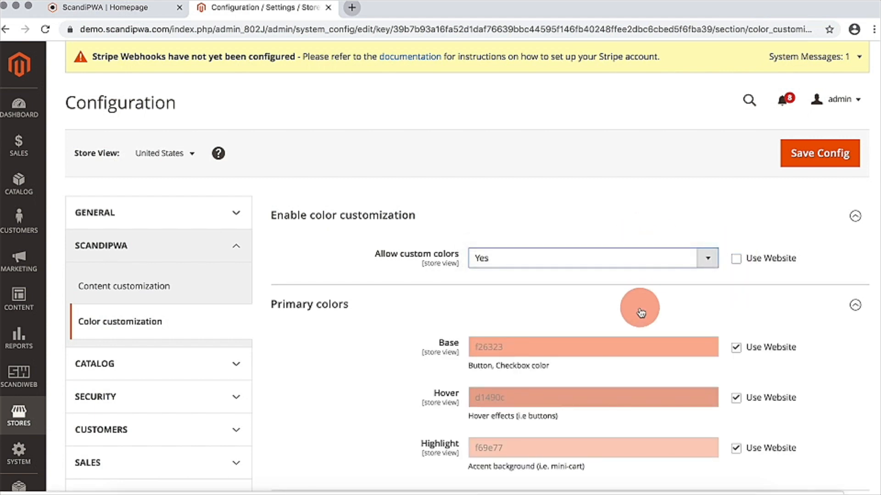
pyautogui.scroll(-3)
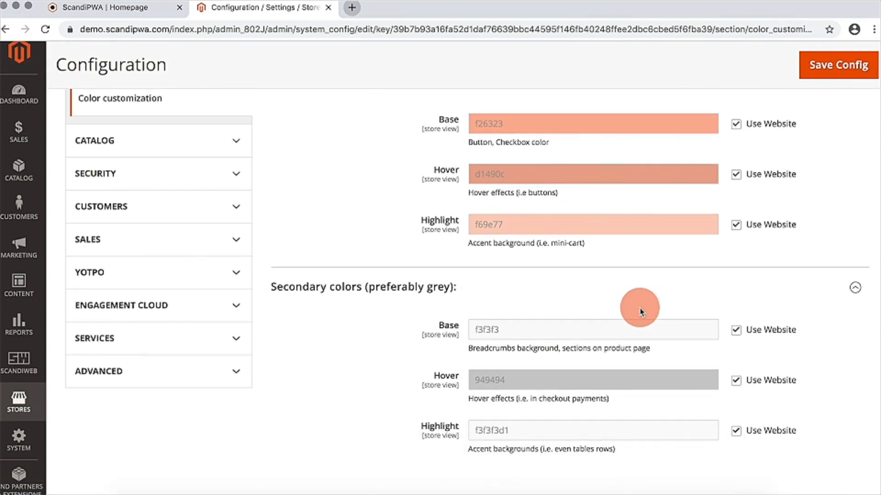
pyautogui.scroll(3)
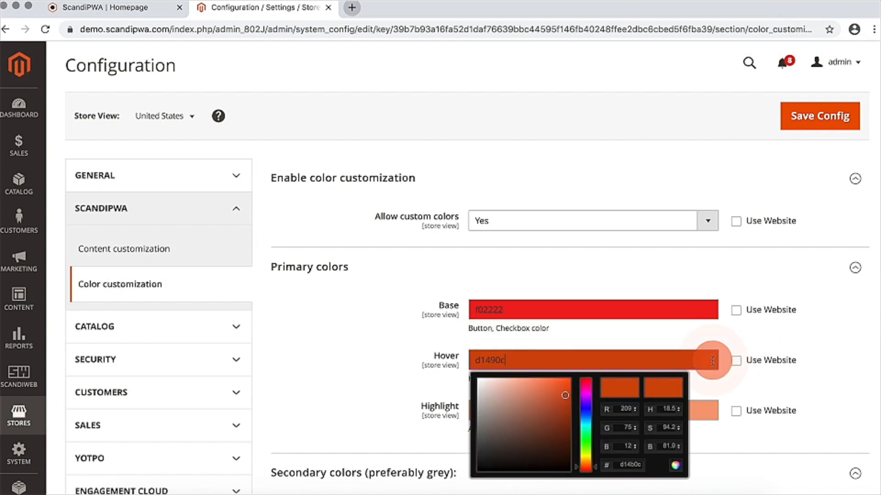
# Pick red hover and light red highlight (f58b8b) primary colours and save the config.
pyautogui.click(559, 406)
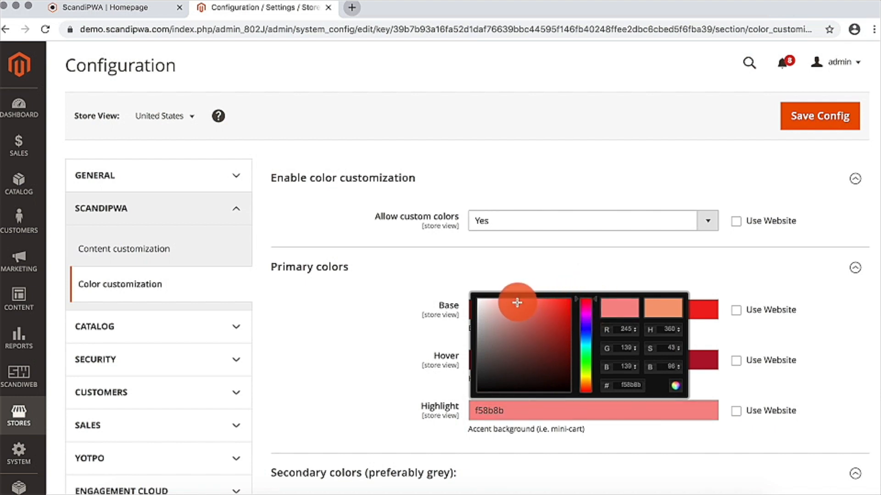
pyautogui.click(820, 115)
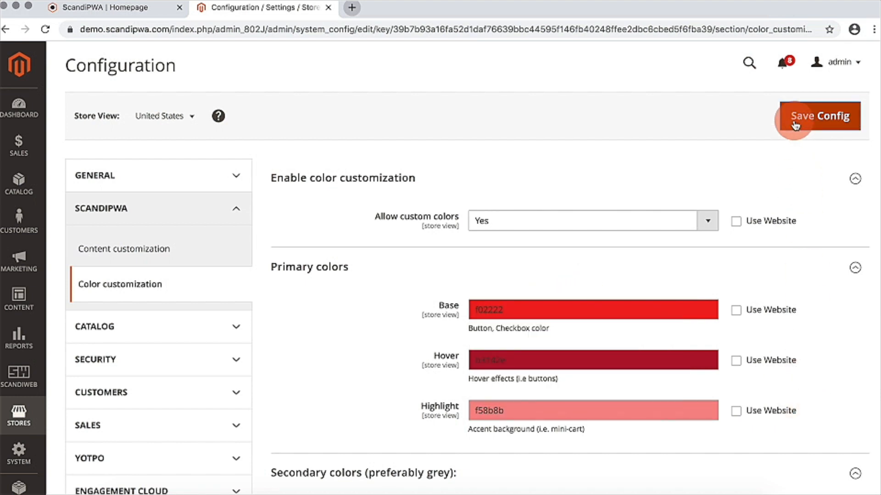
pyautogui.moveTo(795, 123)
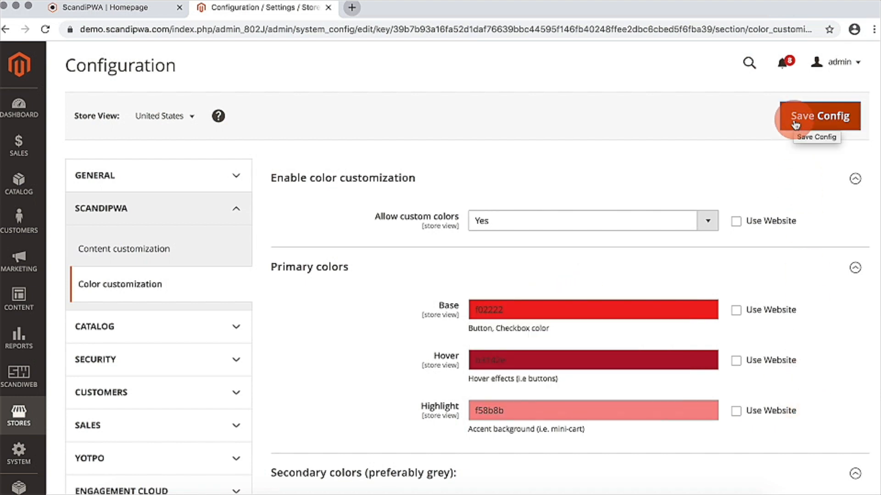
pyautogui.click(819, 116)
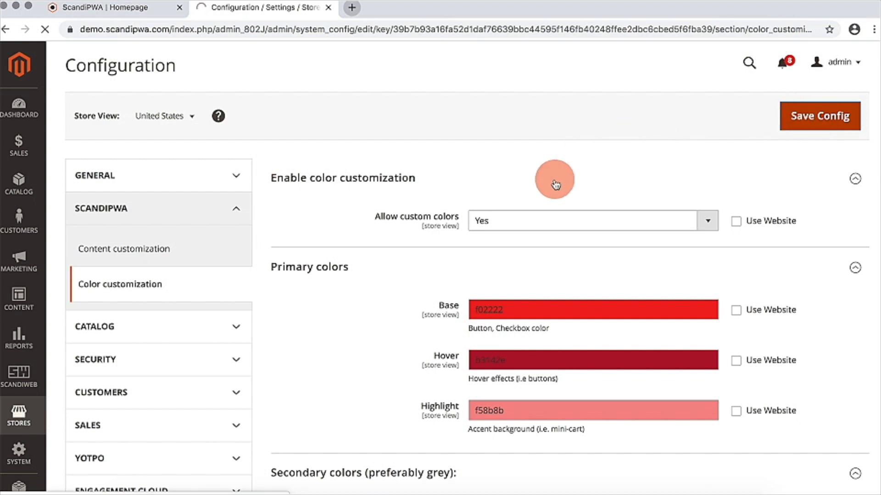
pyautogui.click(819, 116)
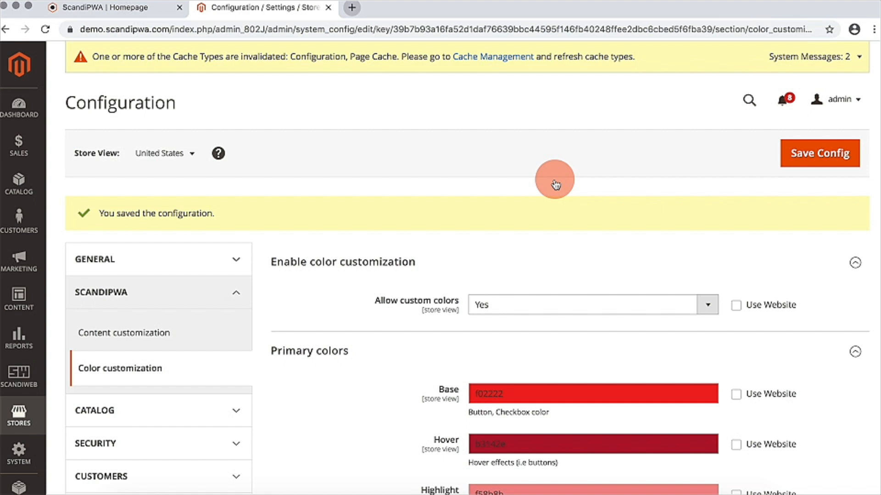
pyautogui.moveTo(492, 57)
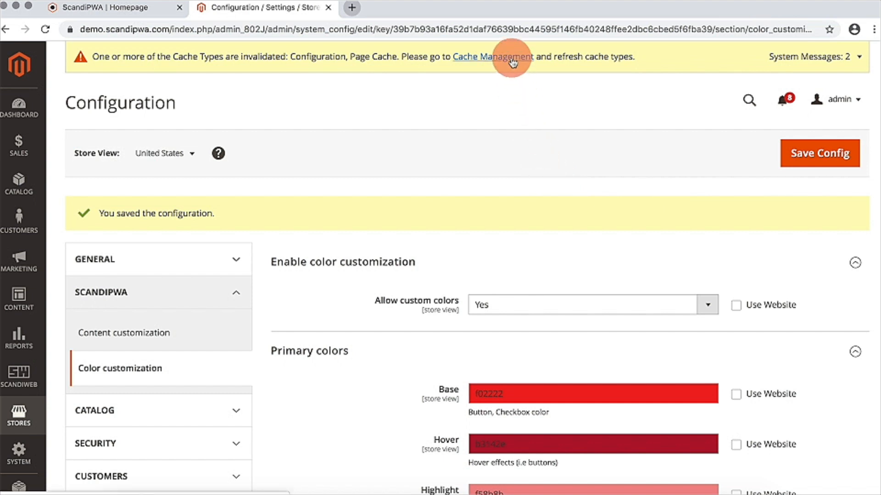
# Refresh the invalidated Configuration and Page Cache types in Cache Management.
pyautogui.click(492, 57)
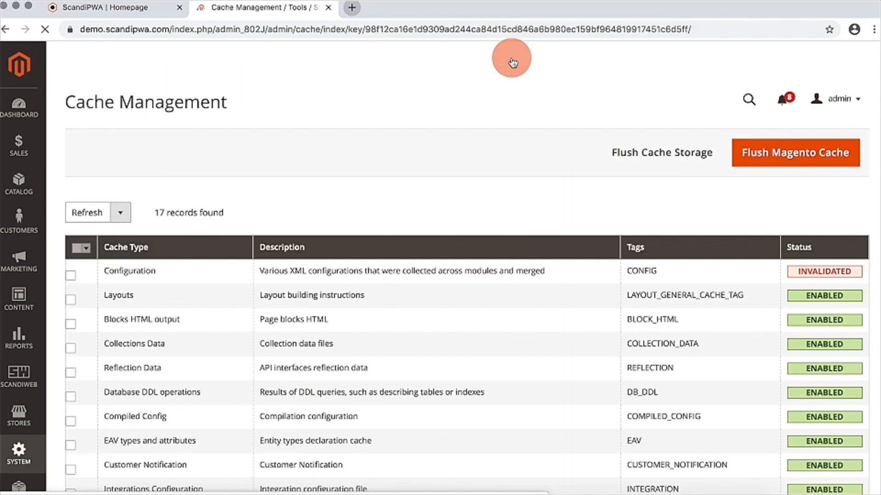
pyautogui.scroll(-3)
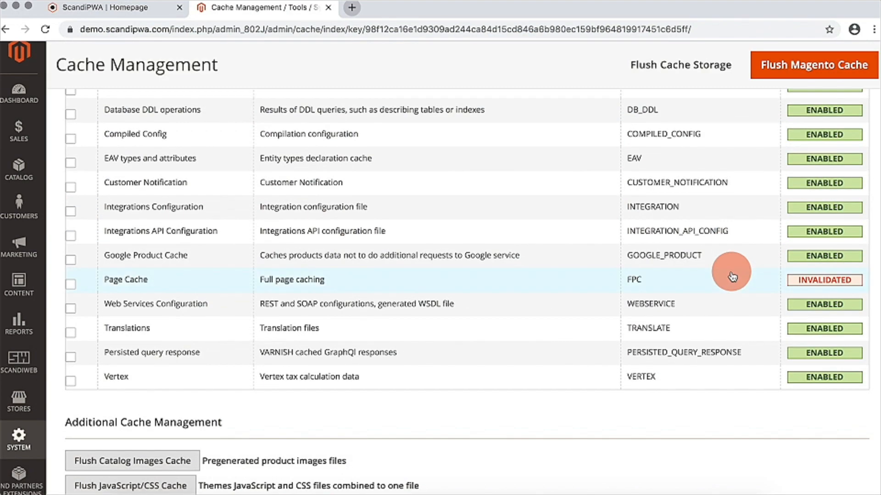
pyautogui.click(161, 213)
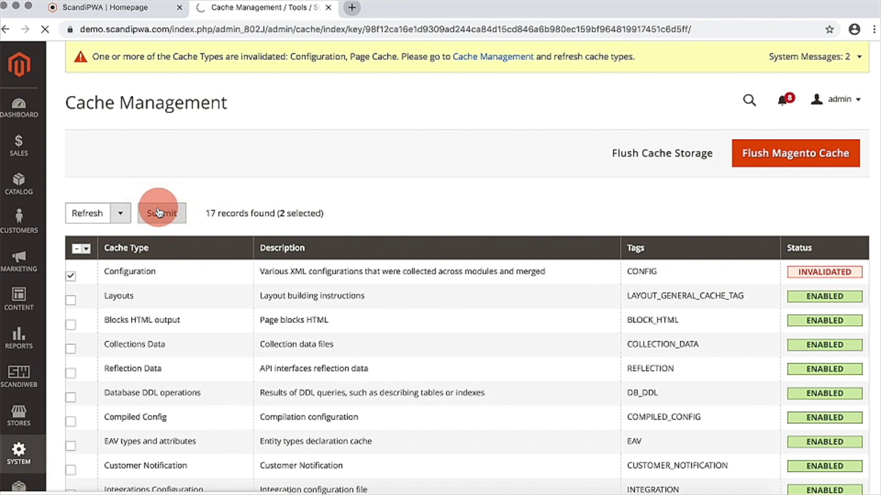
pyautogui.click(162, 213)
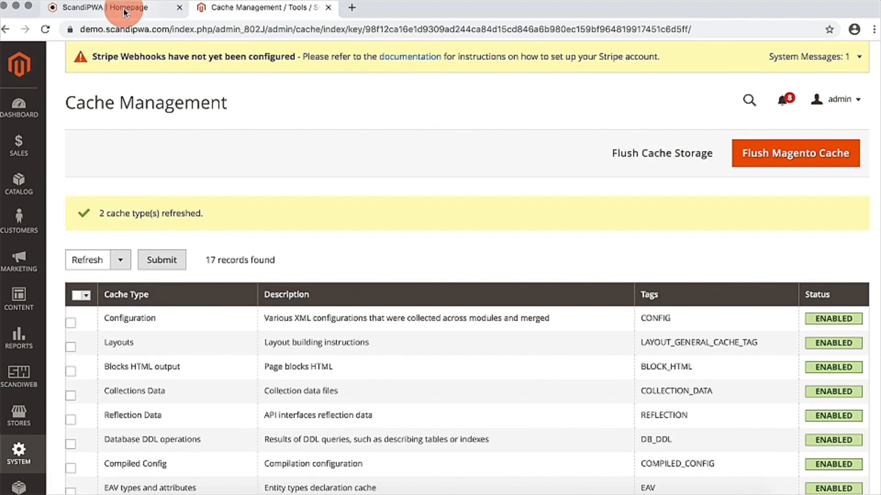
# Browse the red-themed storefront to the Just me Casual Dress page and review its Add to Cart styling.
pyautogui.click(112, 7)
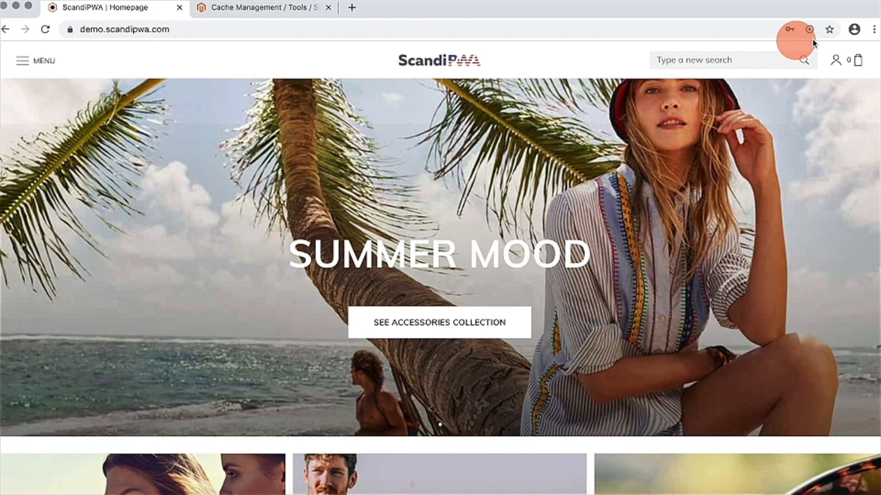
pyautogui.click(867, 60)
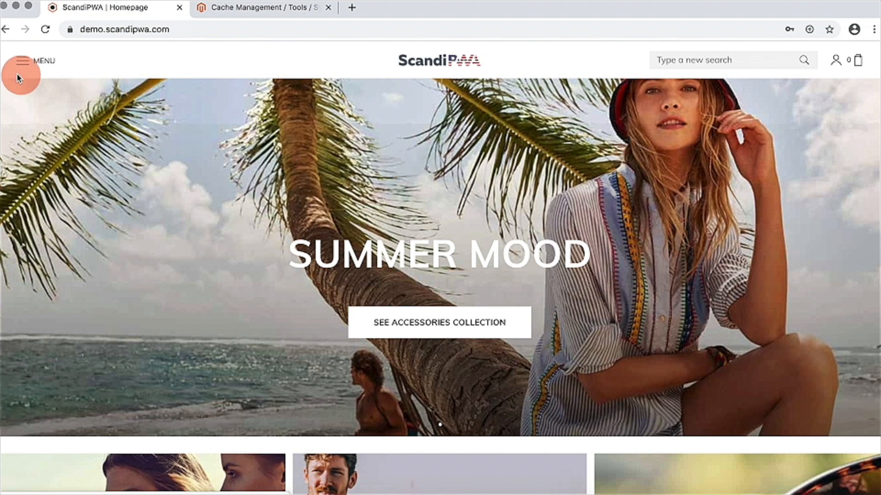
pyautogui.click(22, 61)
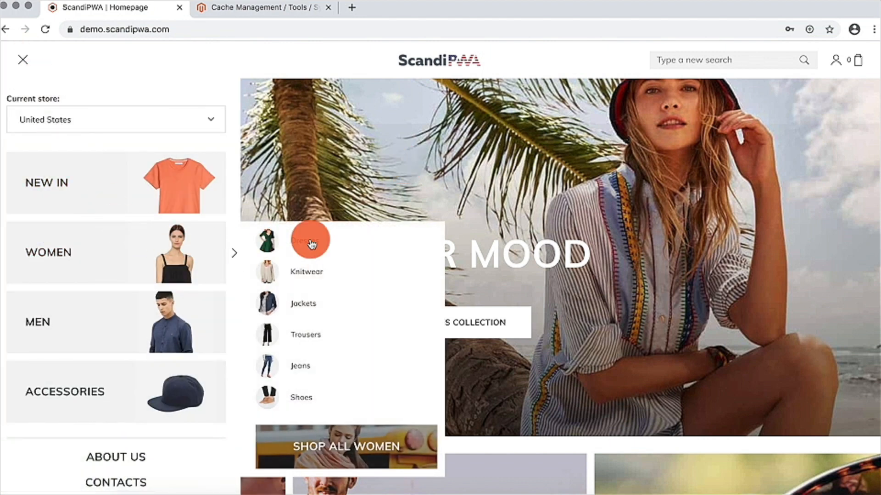
pyautogui.click(309, 238)
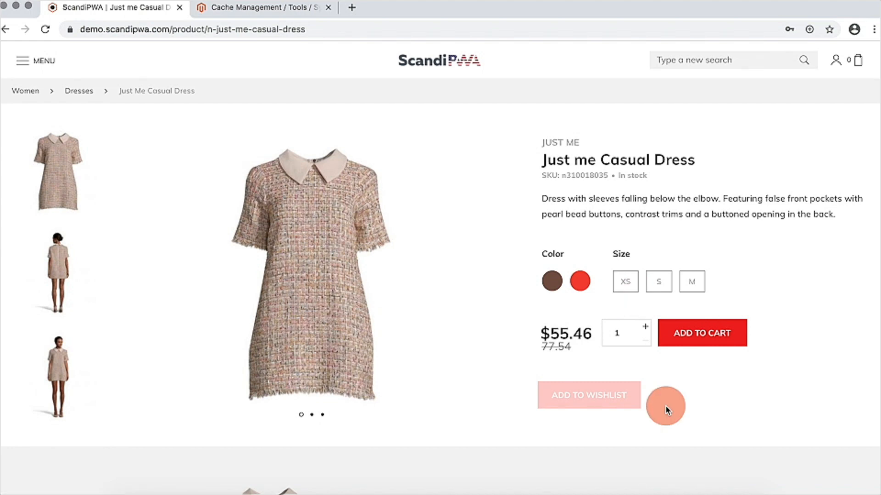
pyautogui.scroll(-3)
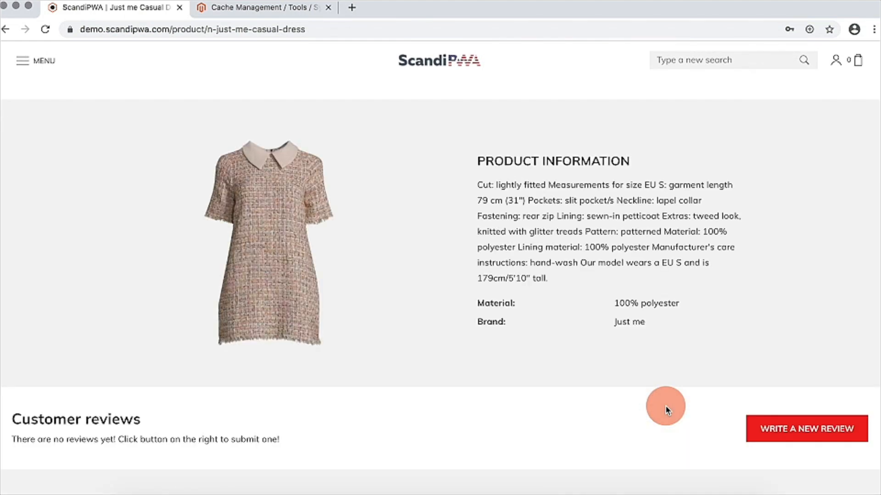
pyautogui.scroll(3)
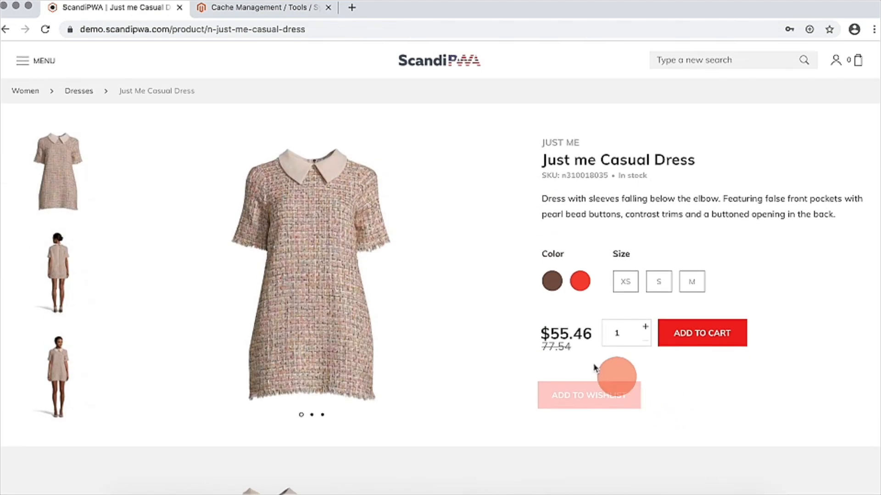
pyautogui.click(35, 60)
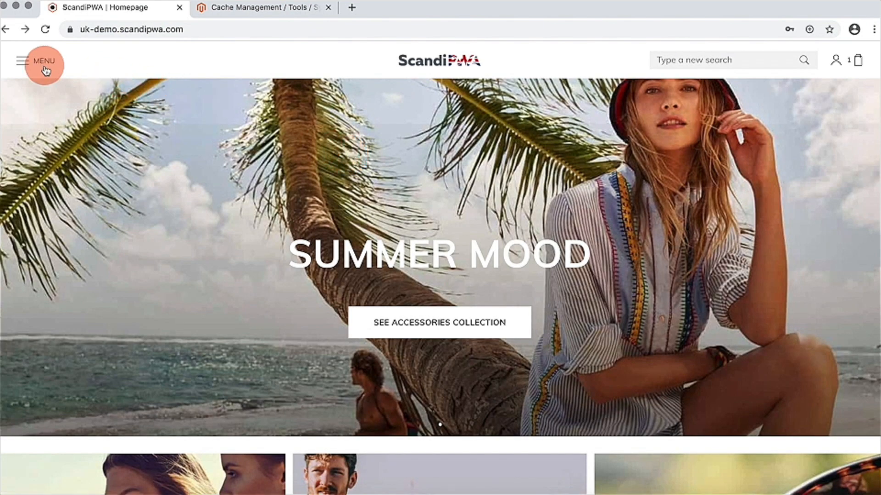
pyautogui.moveTo(856, 61)
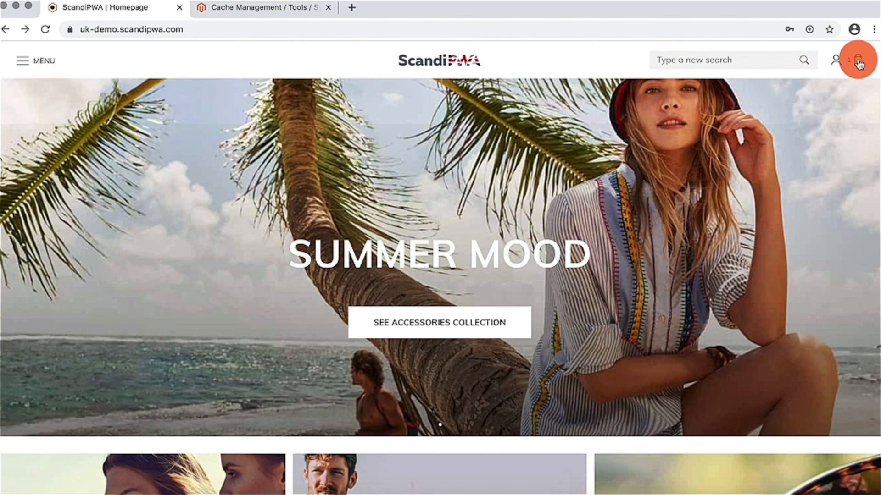
# View the UK mini-cart's £495 free shipping note, then switch store via the Current store dropdown.
pyautogui.click(856, 61)
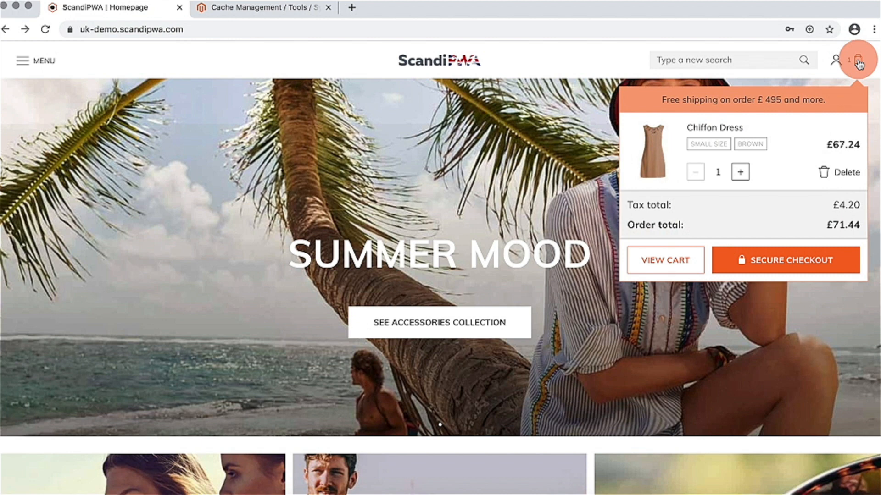
pyautogui.click(22, 61)
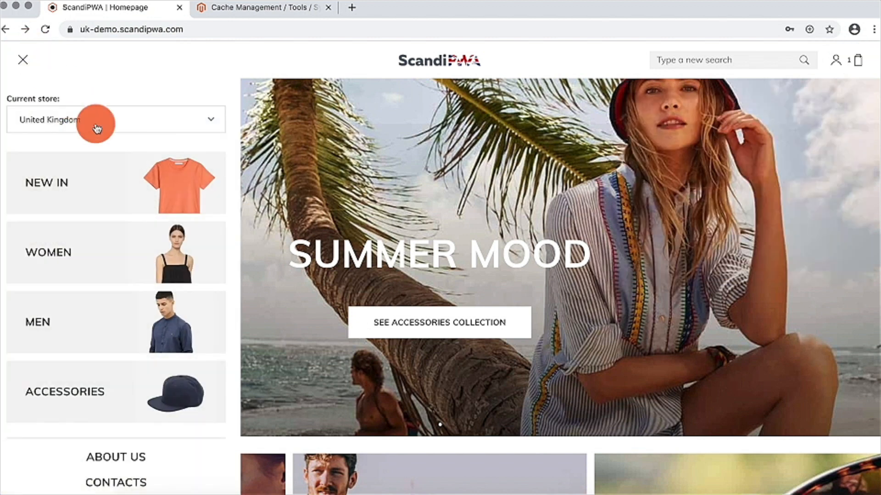
pyautogui.click(112, 119)
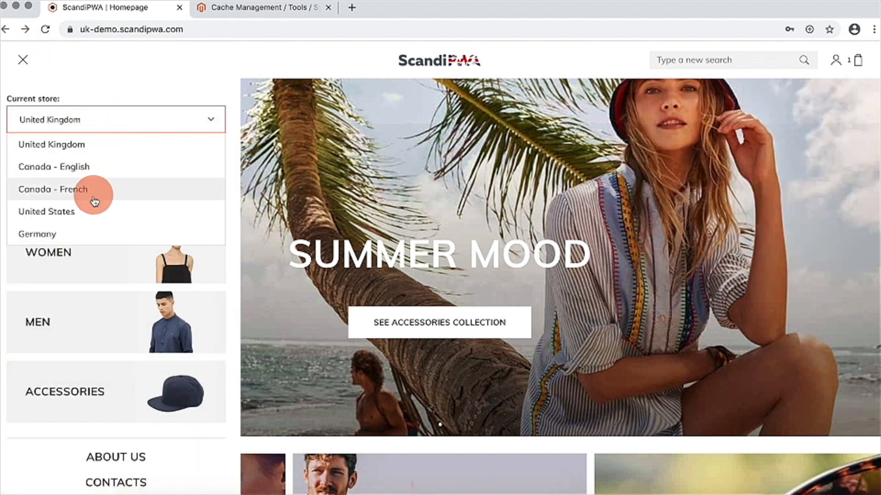
pyautogui.click(53, 189)
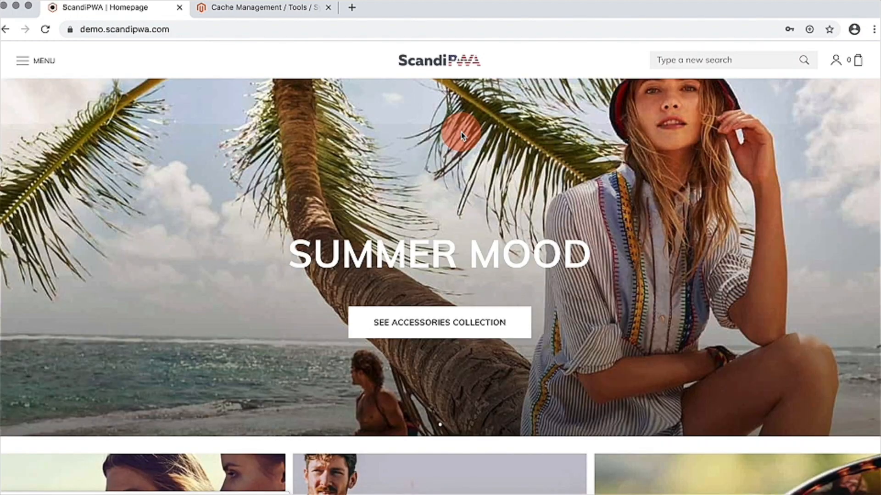
pyautogui.moveTo(594, 96)
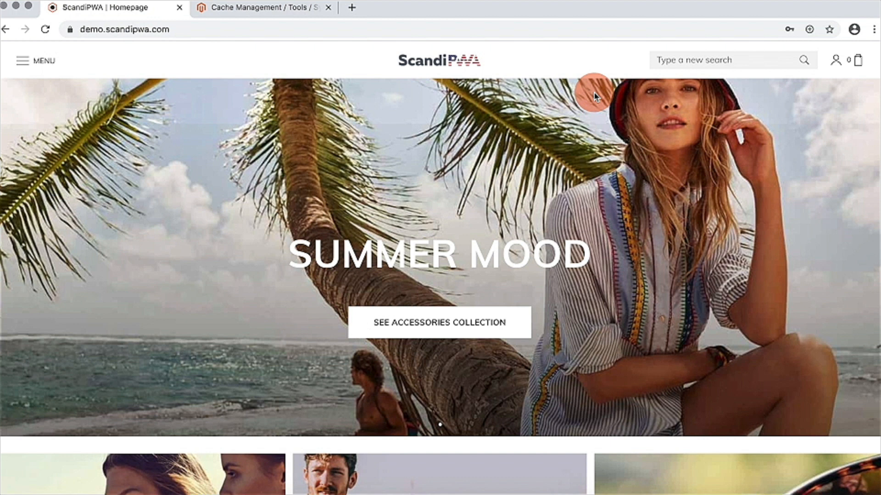
pyautogui.moveTo(770, 79)
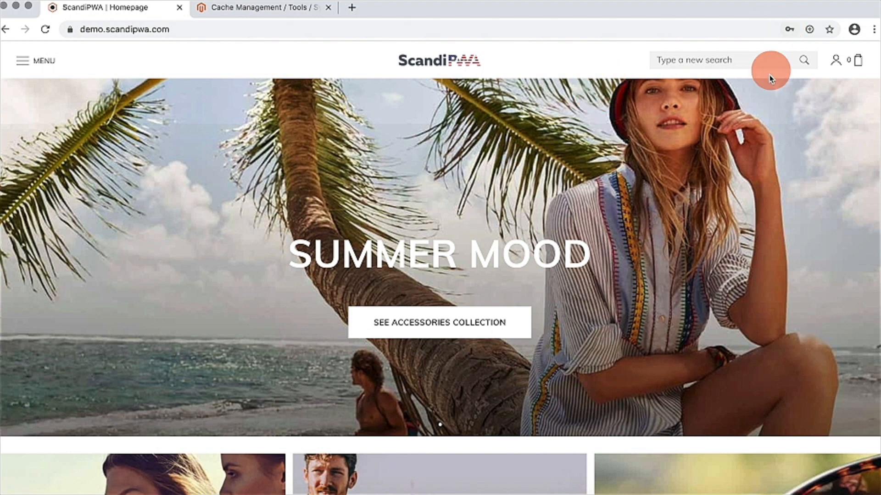
pyautogui.moveTo(746, 141)
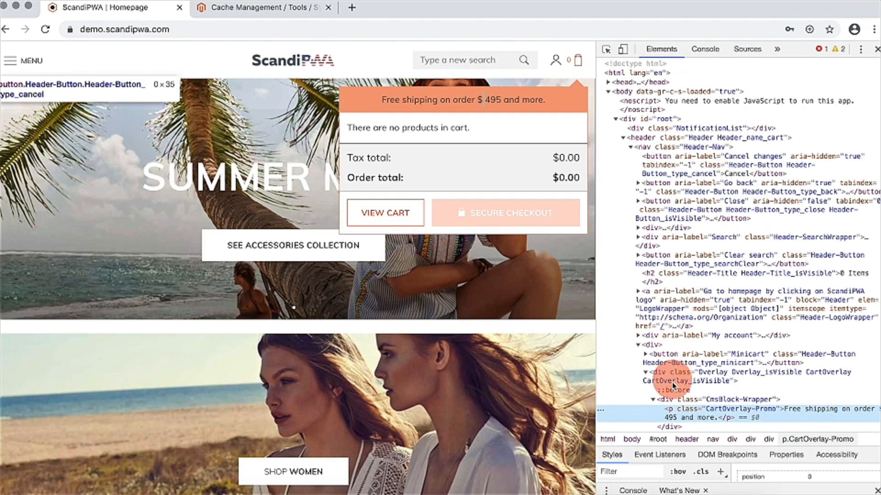
# Inspect the mini-cart's p.CartOverlay-Promo element, then go to the admin Cache Management page.
pyautogui.rightClick(669, 409)
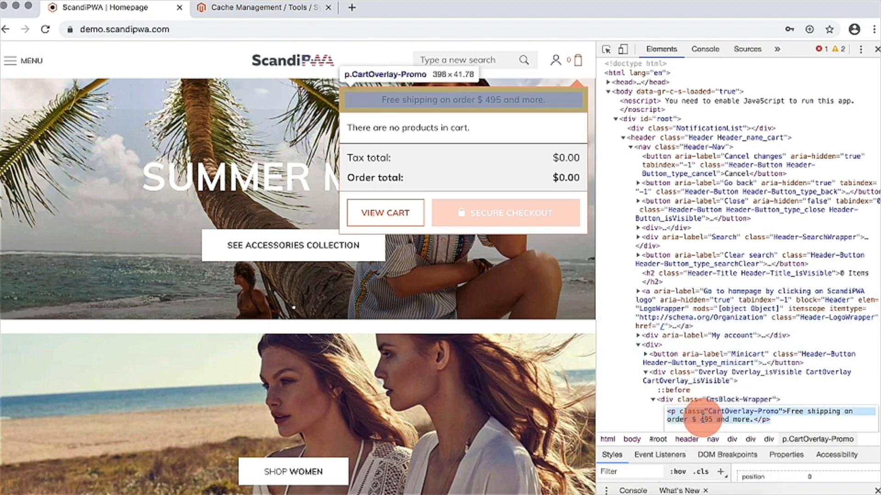
pyautogui.moveTo(577, 377)
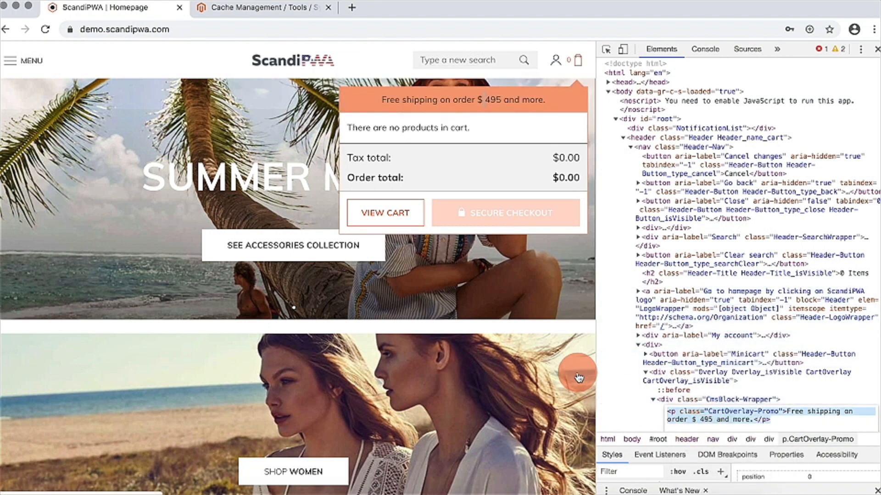
pyautogui.click(259, 8)
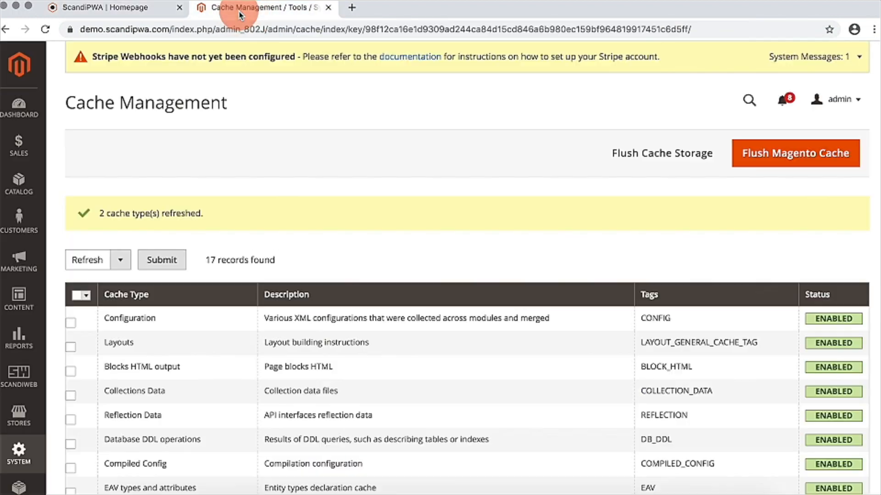
# Start a new CMS block from Content > Blocks.
pyautogui.click(19, 303)
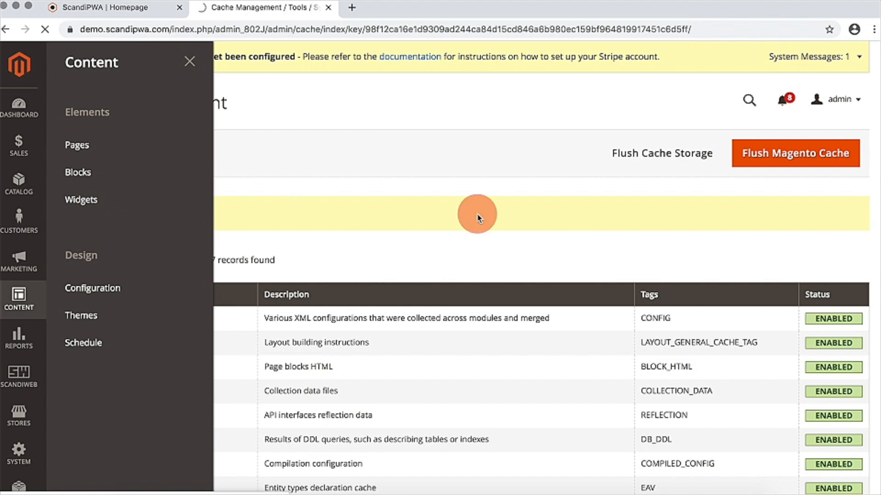
pyautogui.click(77, 173)
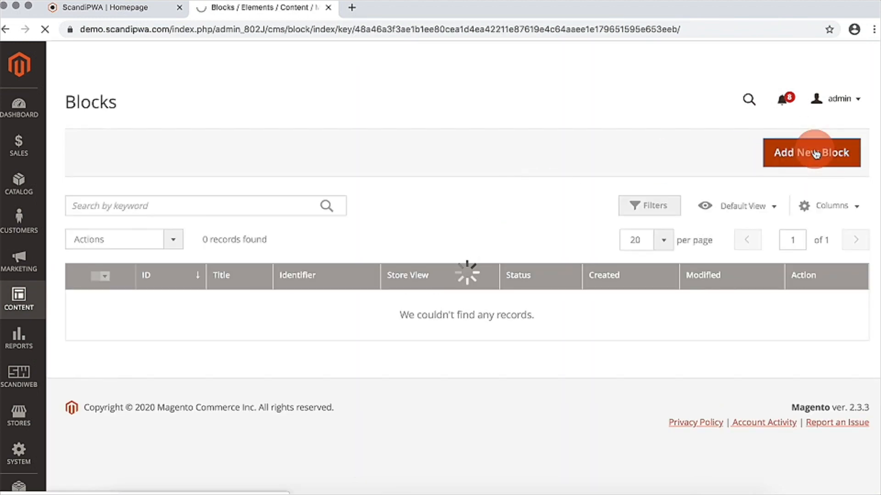
pyautogui.click(810, 152)
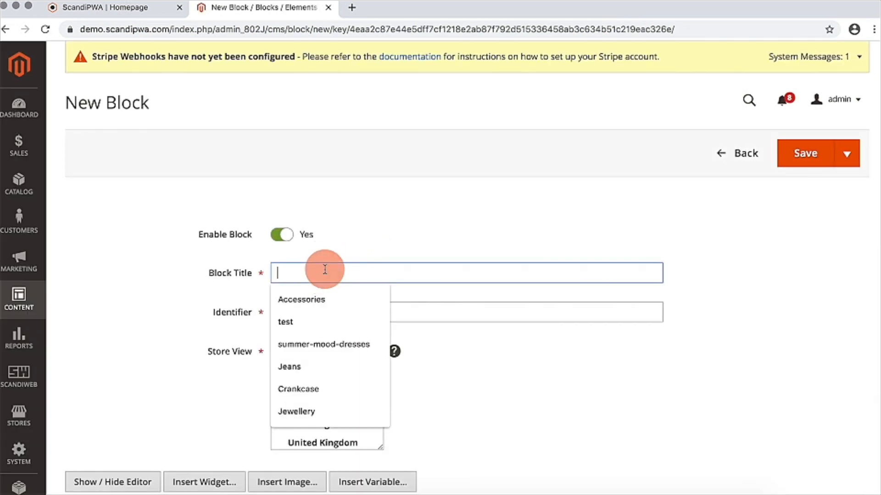
# Name it 'Minicart free shipping', add the CartOverlay-Promo $495 free shipping paragraph, and Save & Close.
pyautogui.write('Minicart')
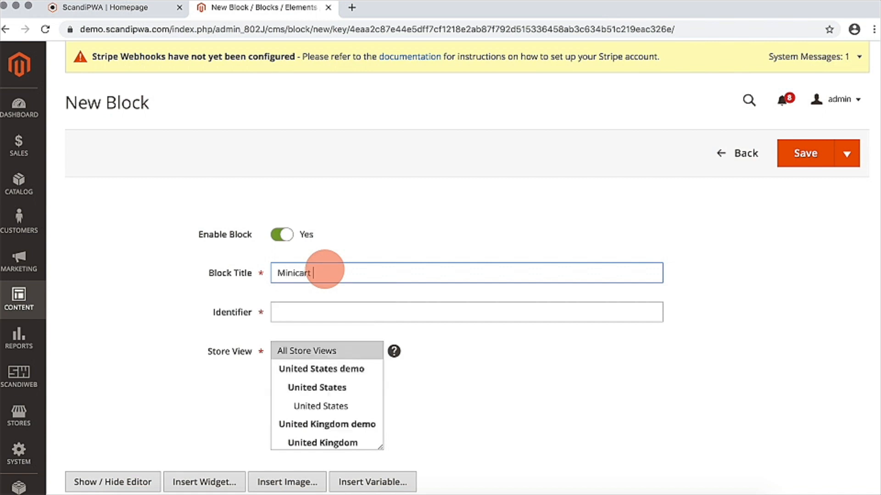
pyautogui.write('free shipping')
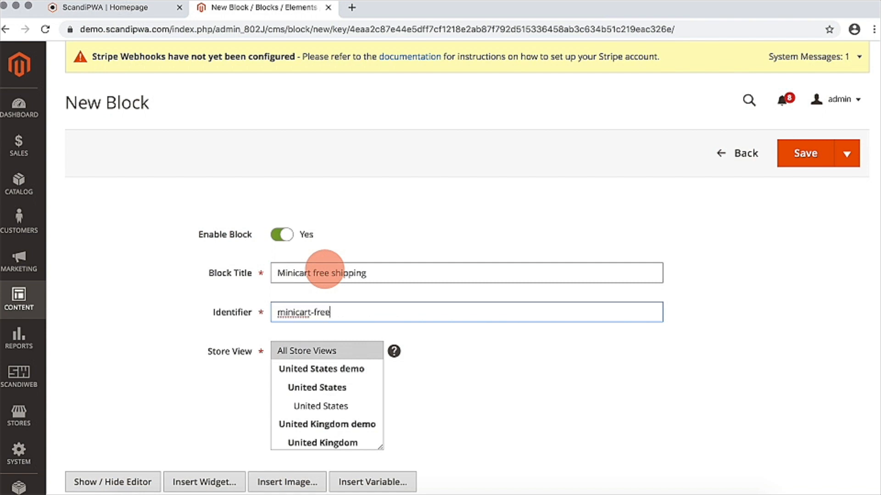
pyautogui.write('-shipping')
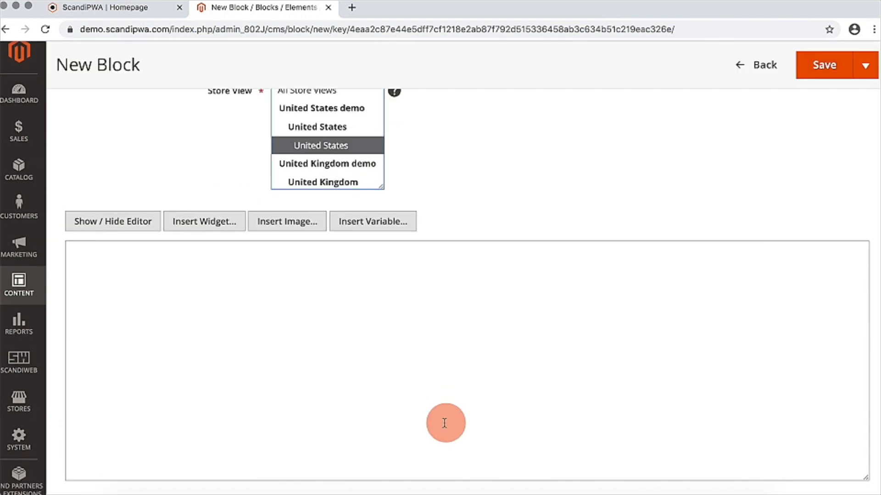
pyautogui.write('<p class="CartOverlay-Promo">Free shipping on order $ 495 and more.</p>')
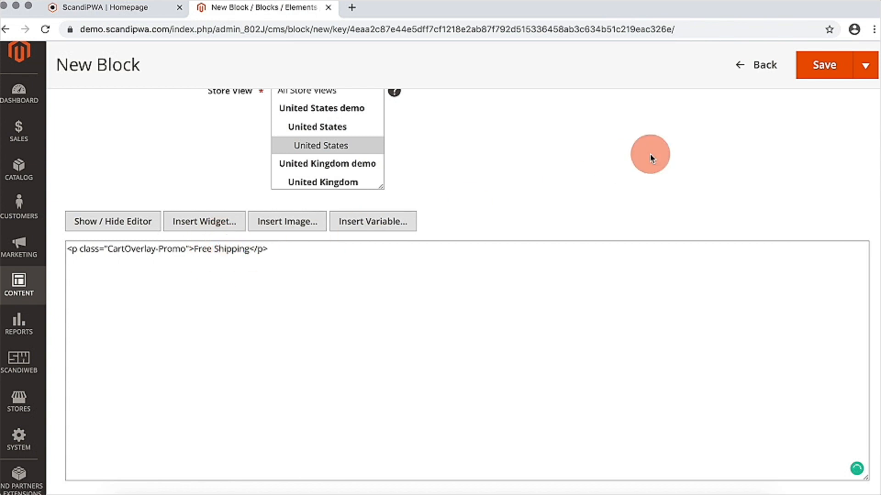
pyautogui.moveTo(867, 65)
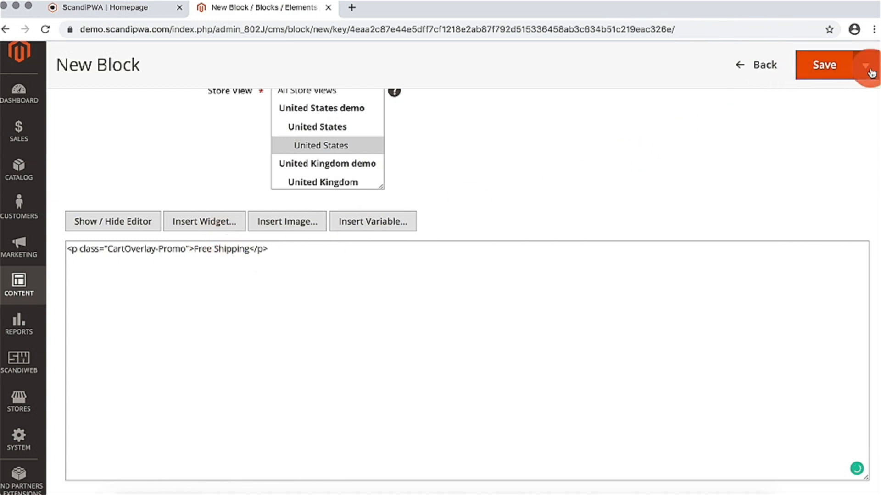
pyautogui.click(867, 65)
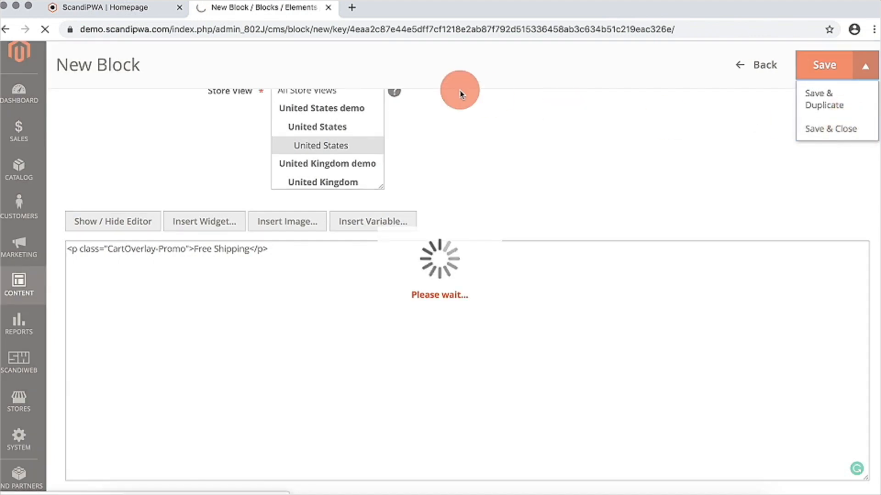
pyautogui.click(824, 65)
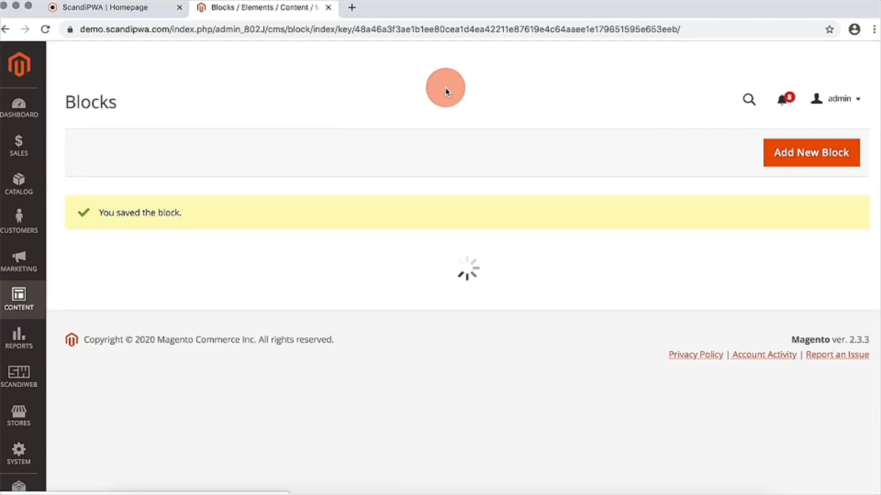
# Inspect the menu's MenuOverlay-AdditionalInformation aside as HTML and select its markup, then return to admin Blocks.
pyautogui.click(101, 7)
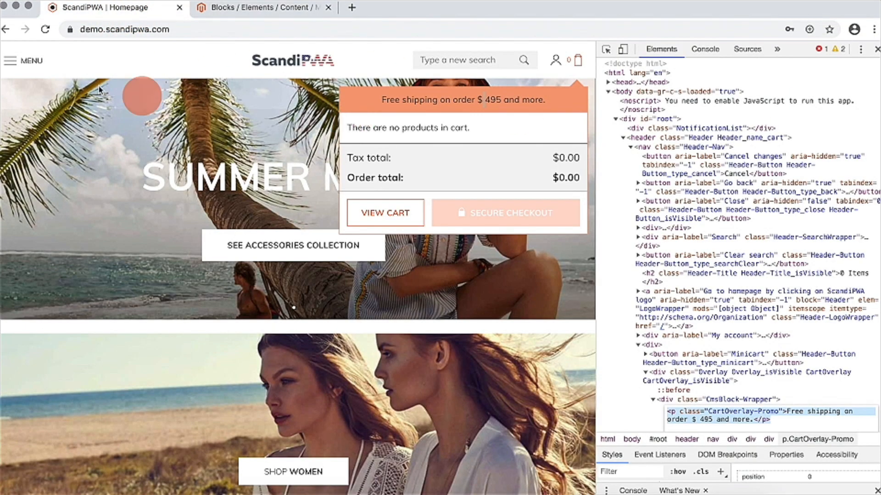
pyautogui.click(23, 61)
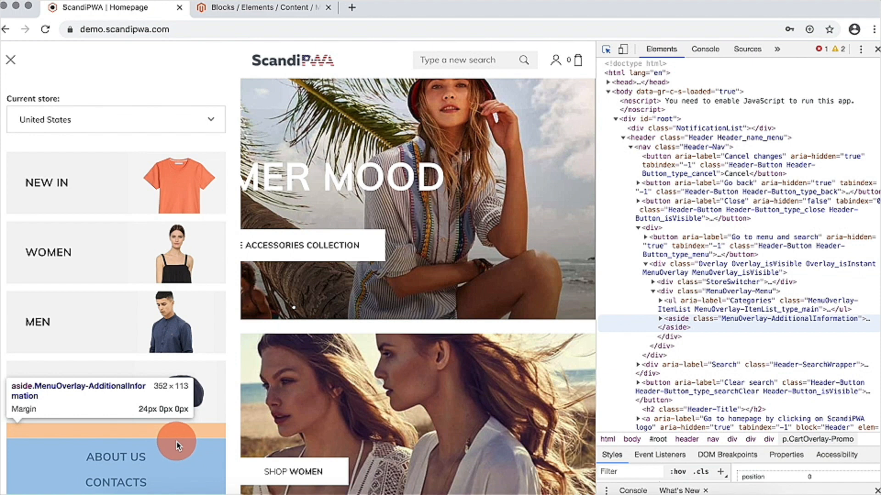
pyautogui.rightClick(661, 323)
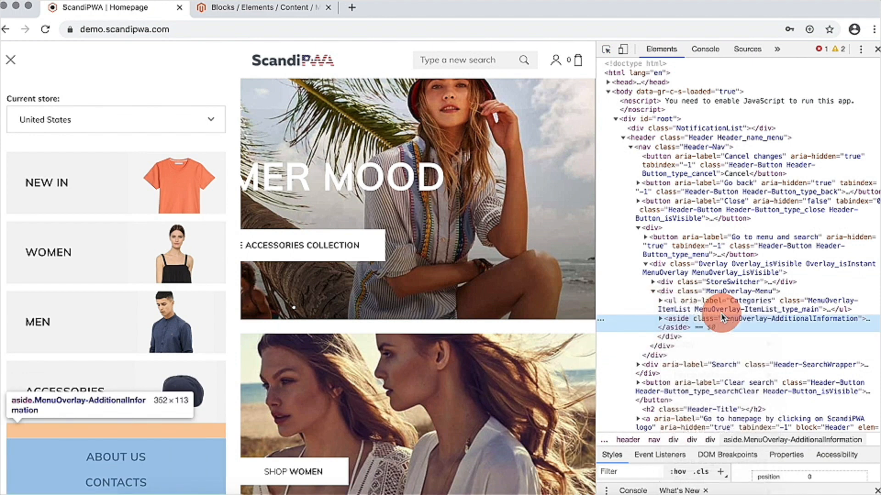
pyautogui.click(661, 320)
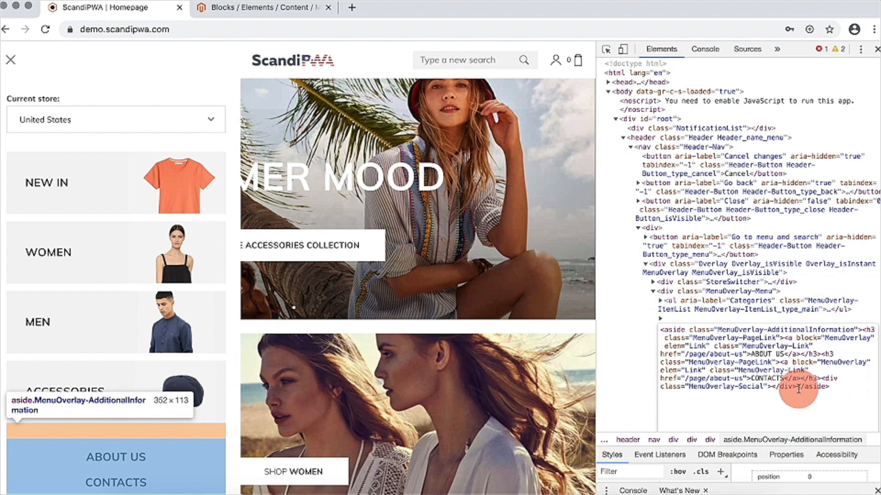
pyautogui.click(758, 359)
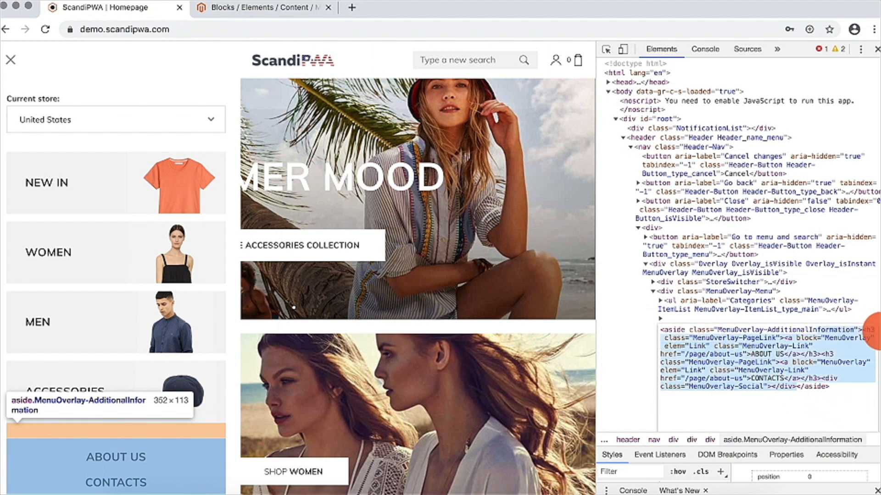
pyautogui.moveTo(534, 261)
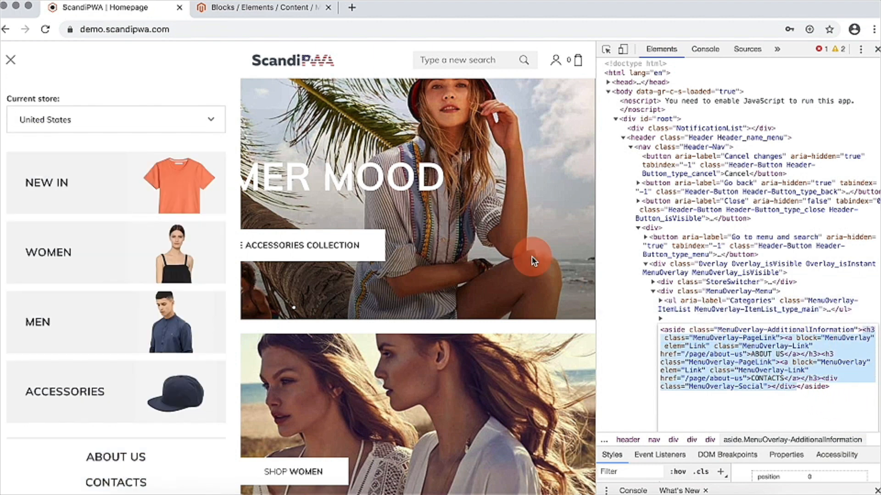
pyautogui.click(264, 7)
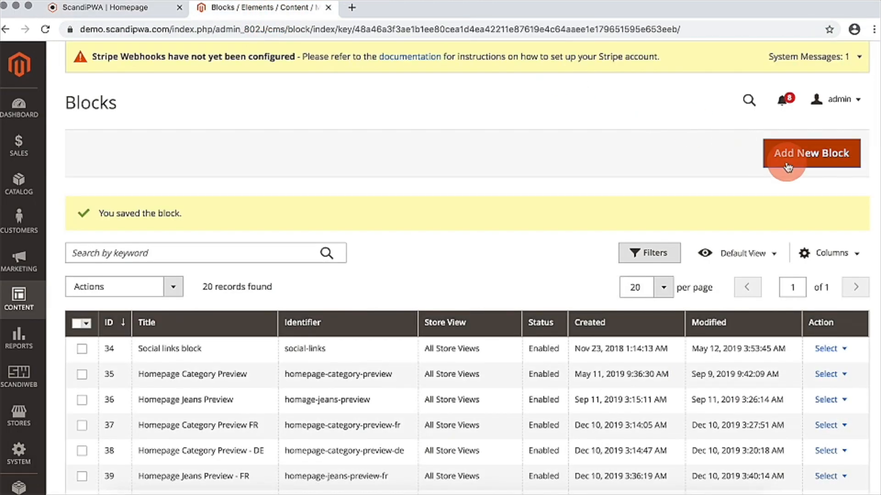
# Create a new CMS block titled 'menu block'.
pyautogui.click(810, 153)
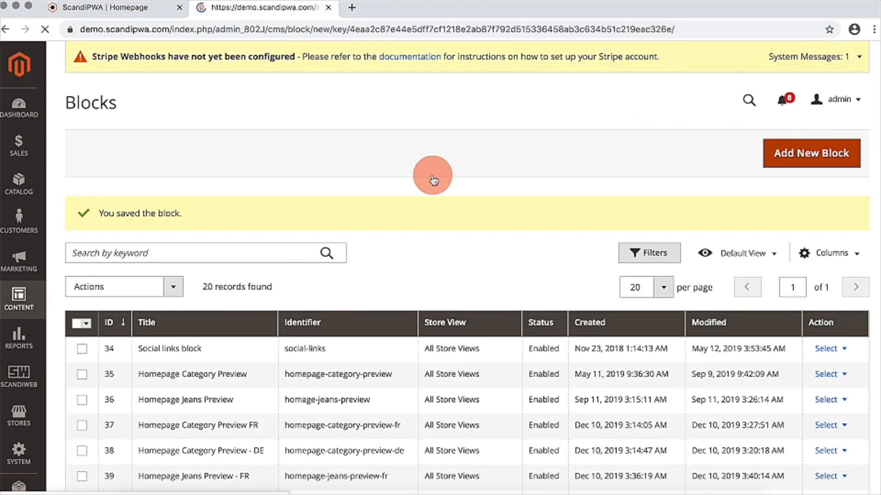
pyautogui.click(810, 153)
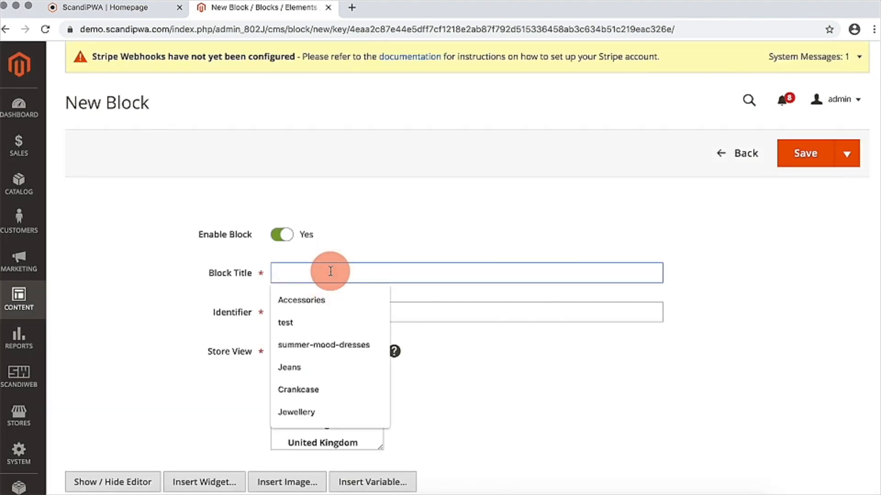
pyautogui.write('menu blo')
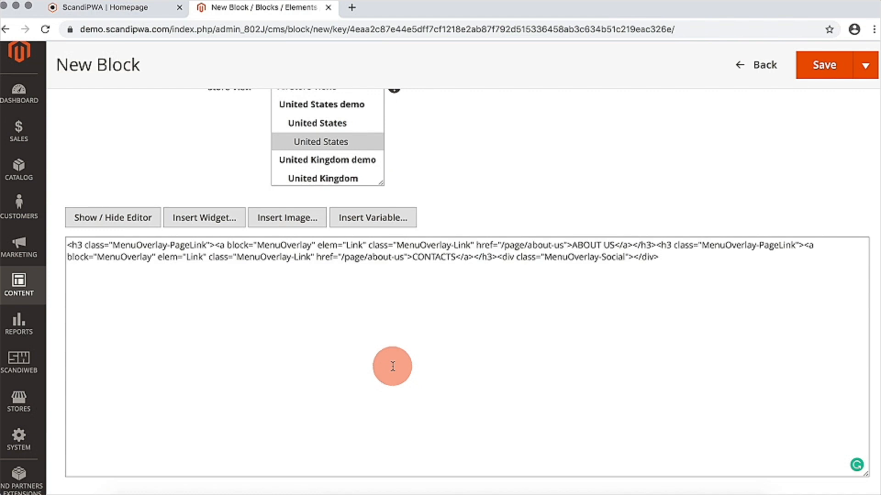
pyautogui.moveTo(454, 265)
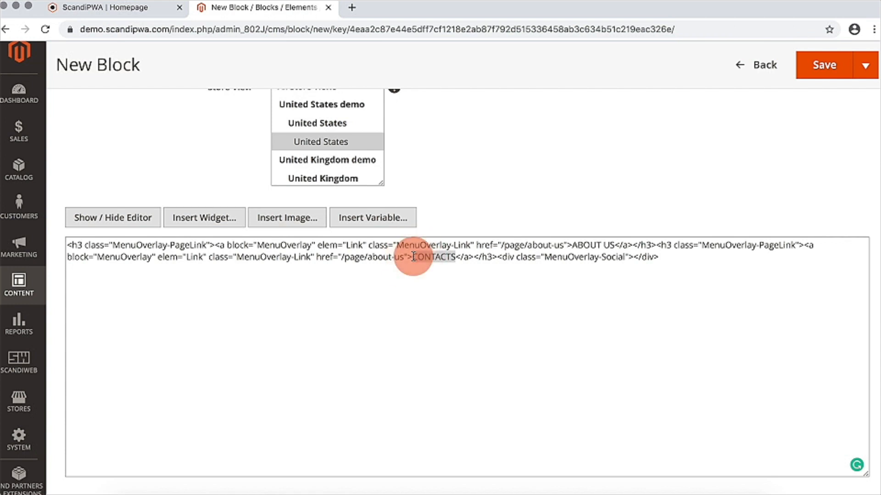
# Change the CONTACTS link to SCANDIPWA at /page/scandipwa and save the block.
pyautogui.write('SCANDI')
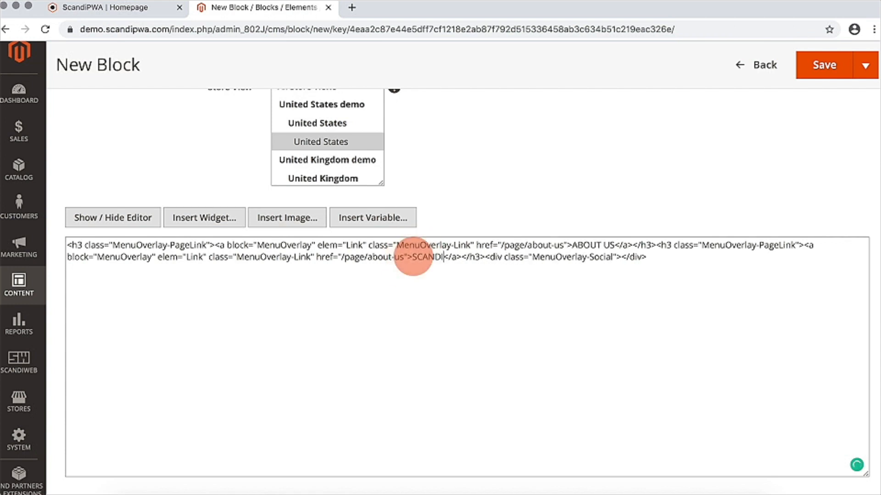
pyautogui.write('PWA')
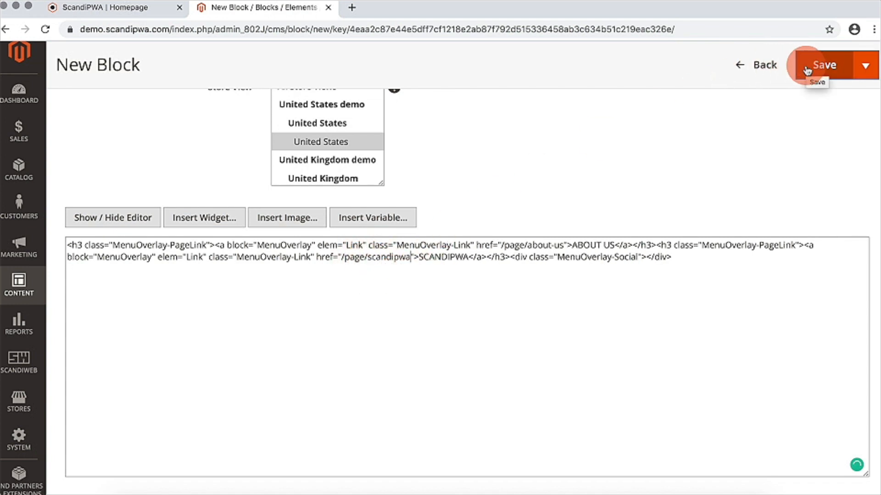
pyautogui.click(824, 65)
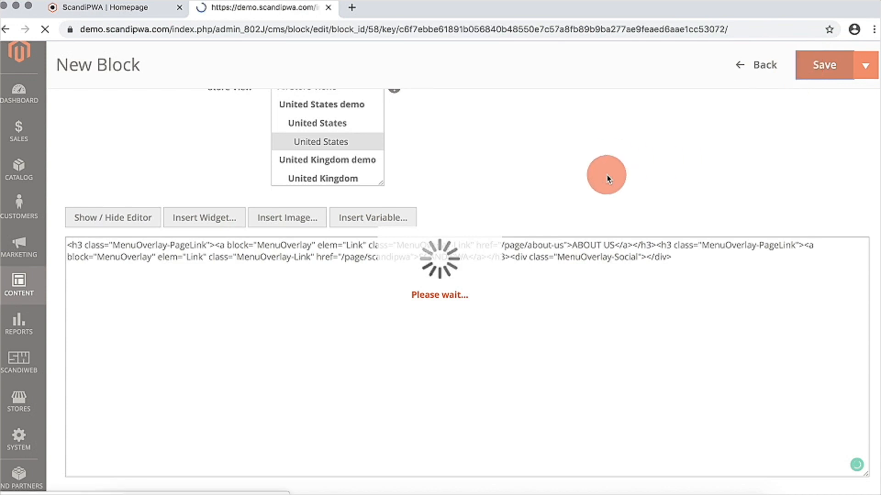
pyautogui.click(823, 64)
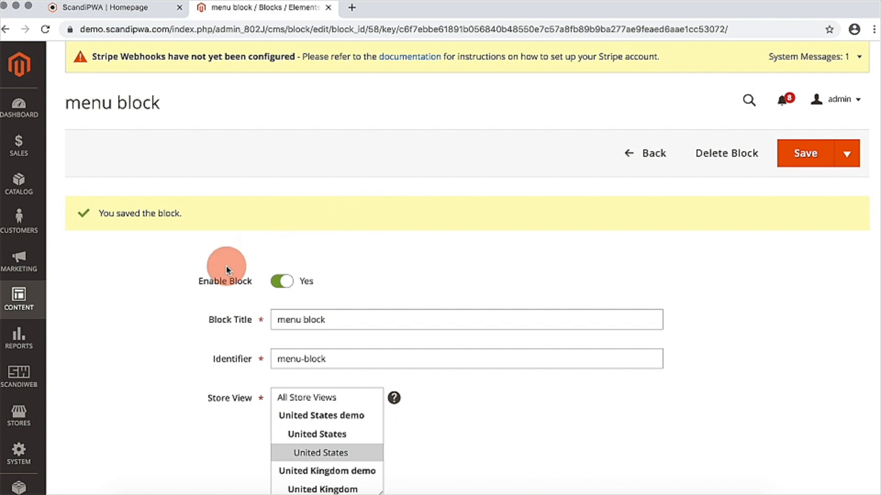
pyautogui.click(18, 416)
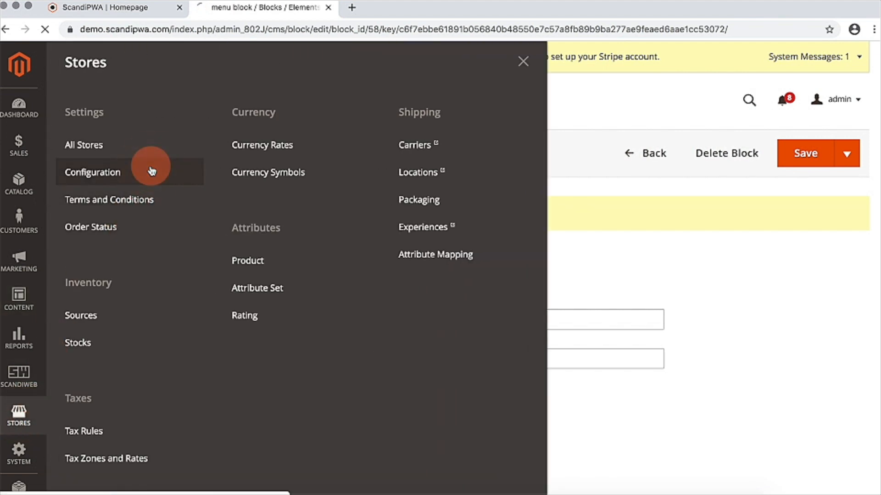
# Reach ScandiPWA Content customization and switch the scope to the United States store view.
pyautogui.click(93, 172)
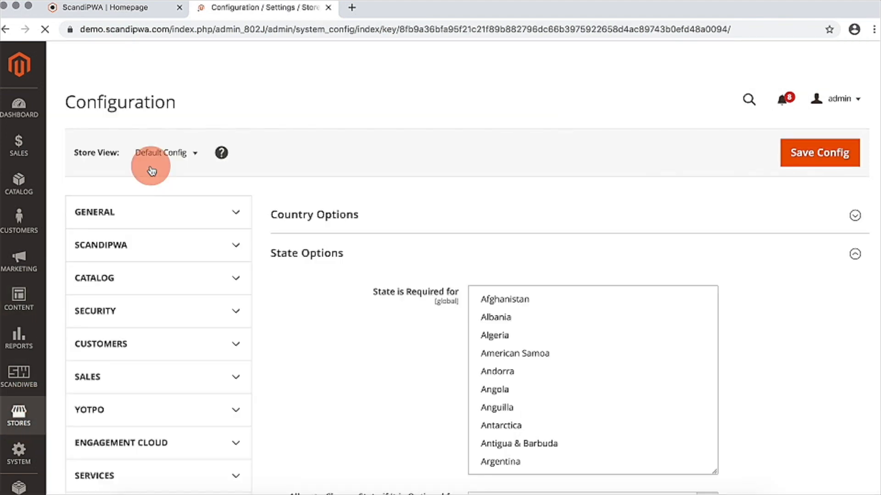
pyautogui.scroll(-3)
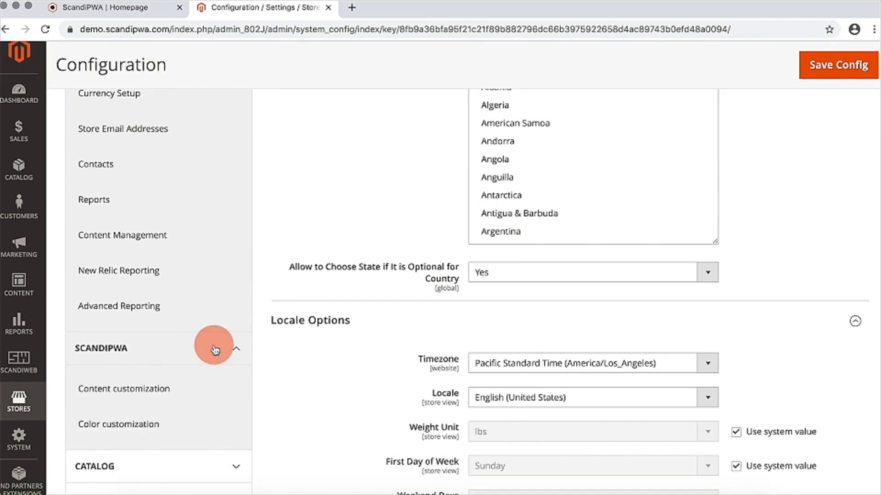
pyautogui.click(124, 389)
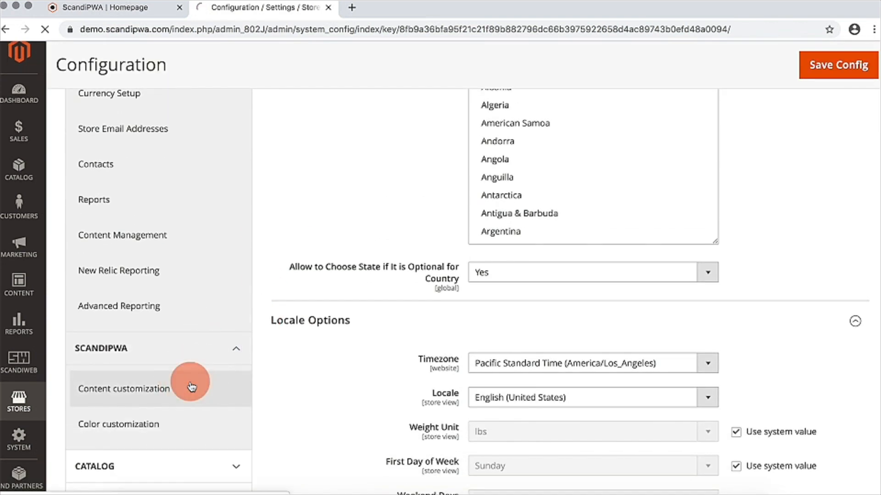
pyautogui.click(124, 389)
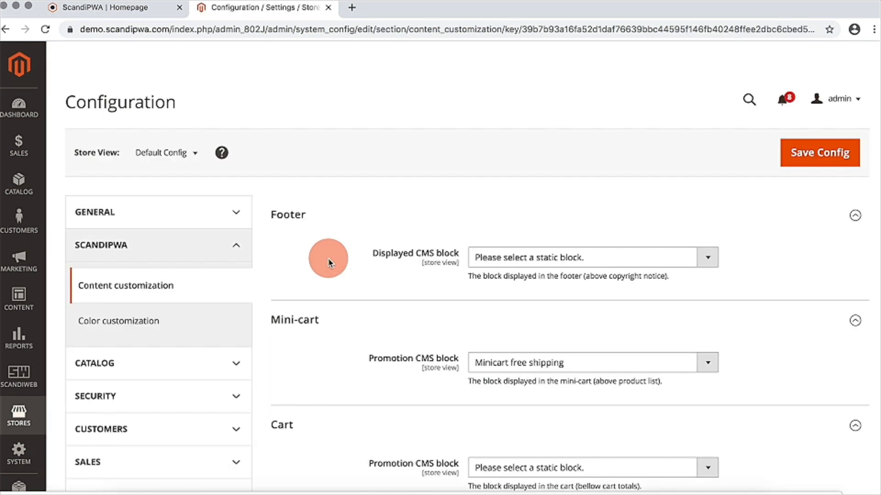
pyautogui.click(166, 153)
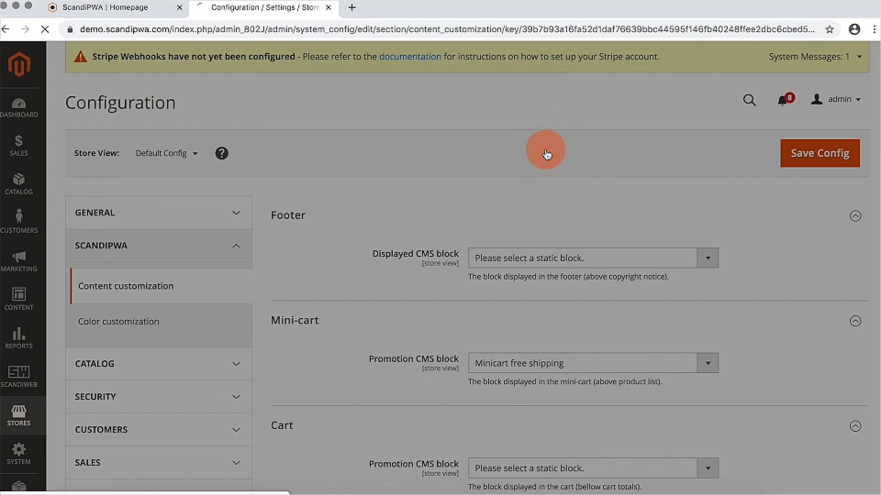
pyautogui.click(164, 153)
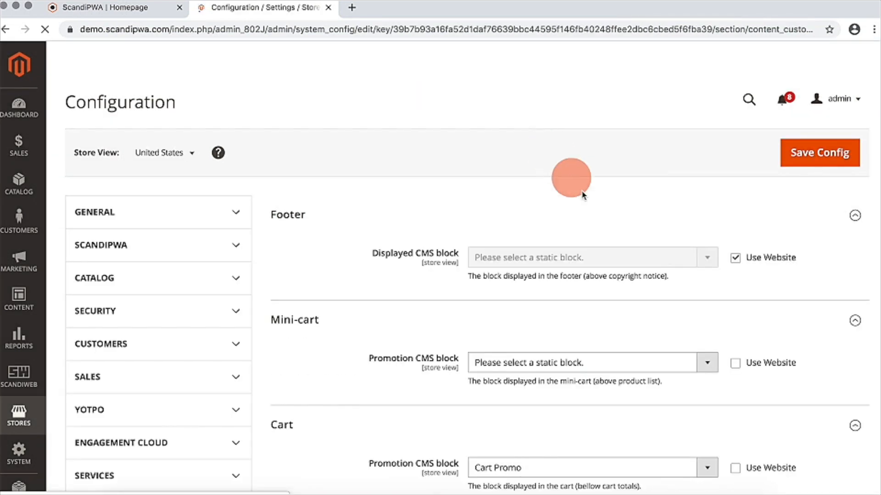
# Set the Header and Menu Promotion CMS block to 'menu block' and save the configuration.
pyautogui.click(158, 245)
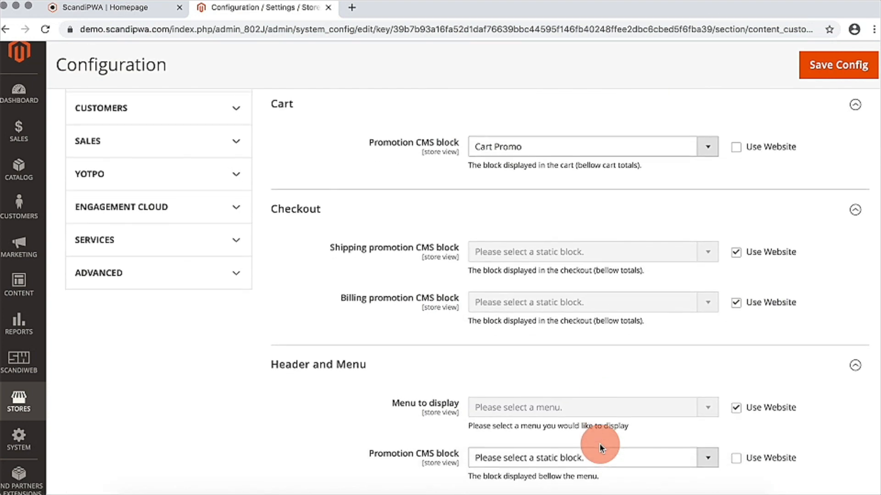
pyautogui.click(706, 458)
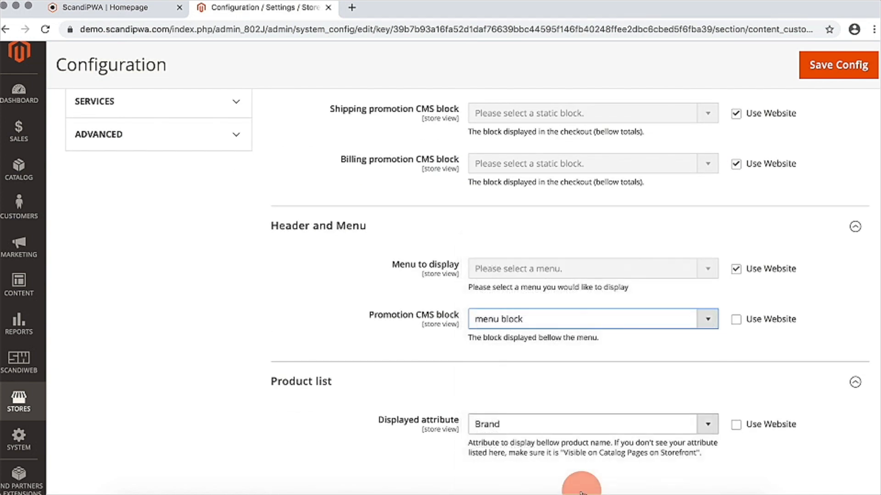
pyautogui.click(836, 64)
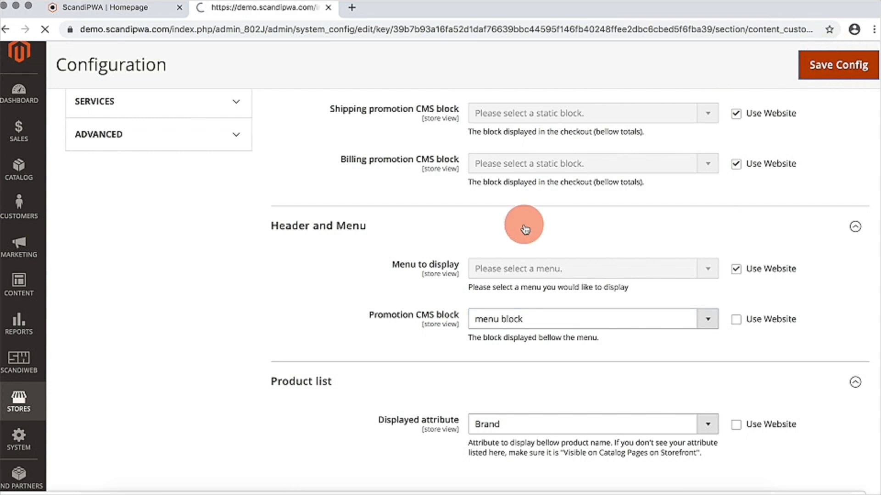
pyautogui.click(837, 64)
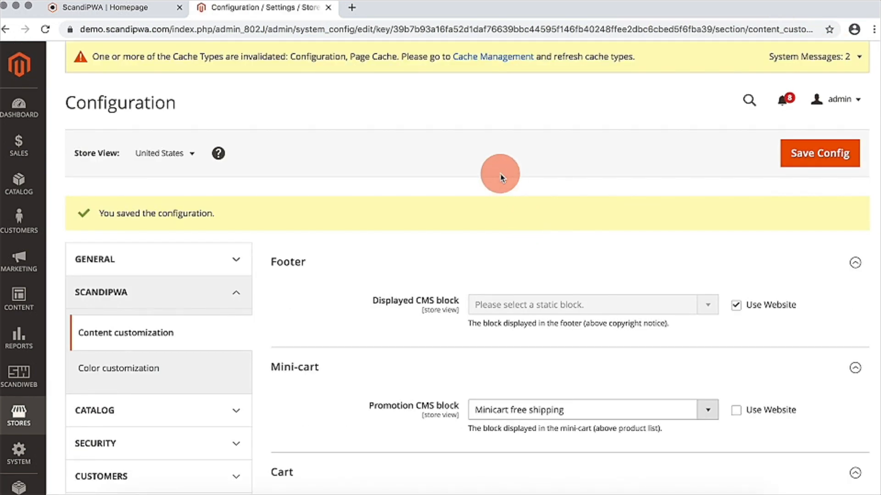
pyautogui.moveTo(496, 66)
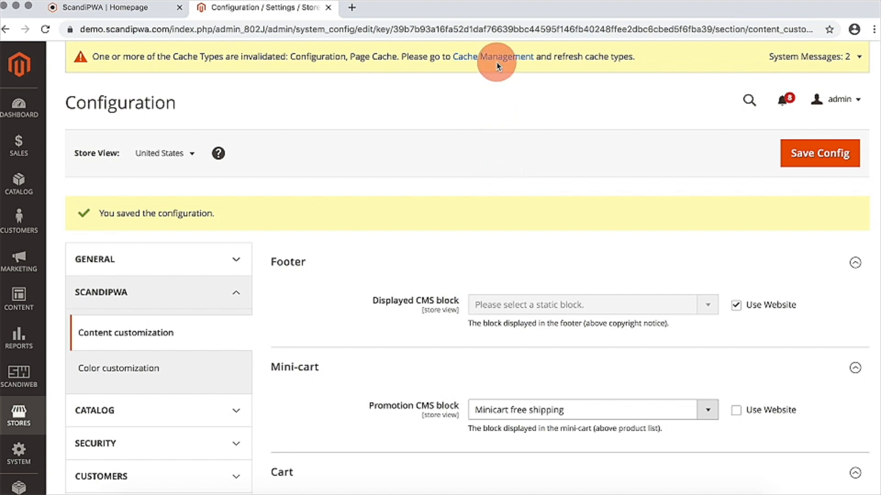
# Refresh the two invalidated cache types in Cache Management.
pyautogui.click(492, 57)
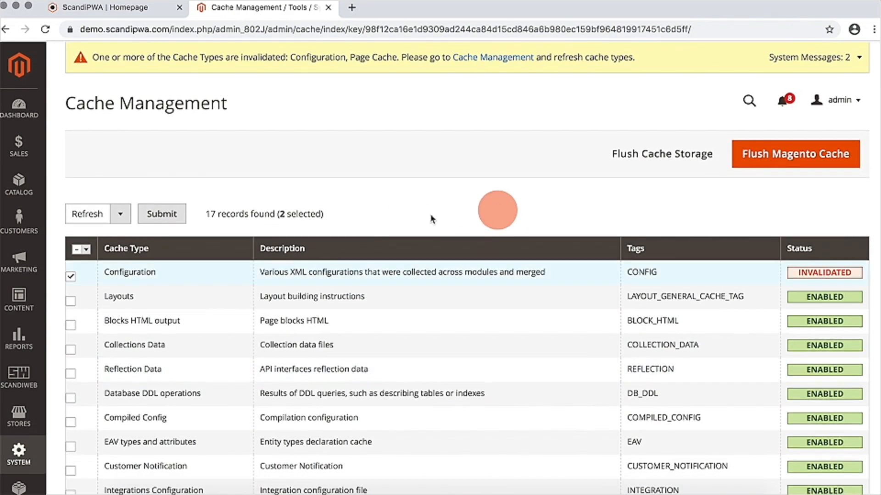
pyautogui.click(161, 214)
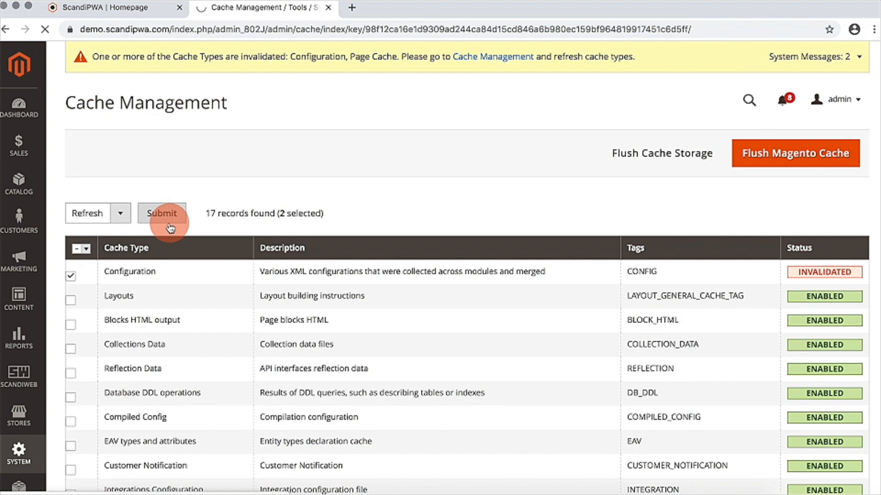
pyautogui.click(161, 214)
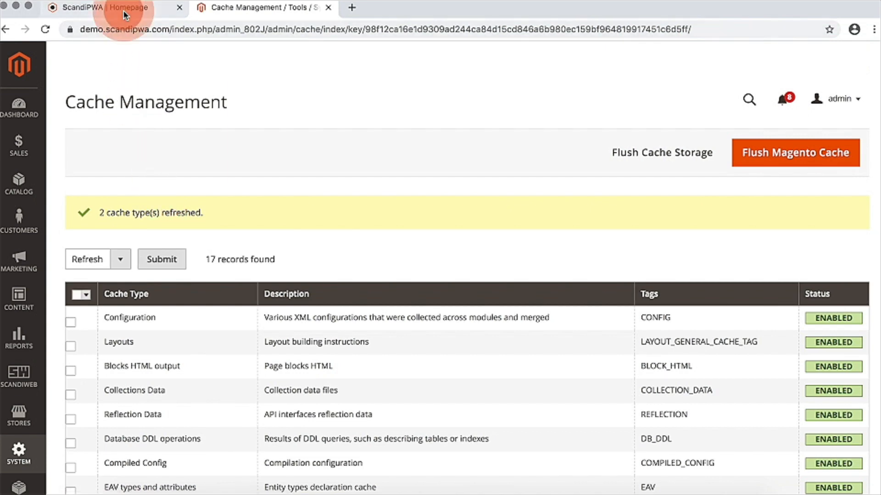
# Check the storefront mini-cart now shows the Free Shipping promo block.
pyautogui.click(101, 7)
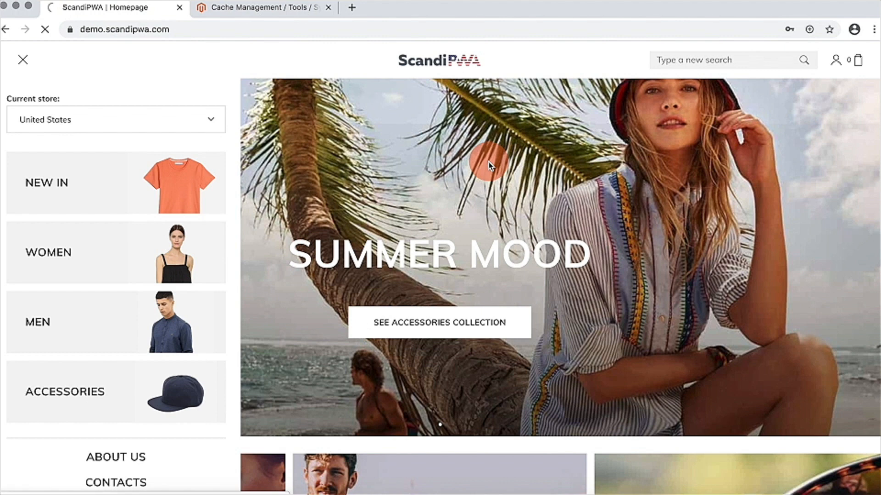
pyautogui.click(22, 60)
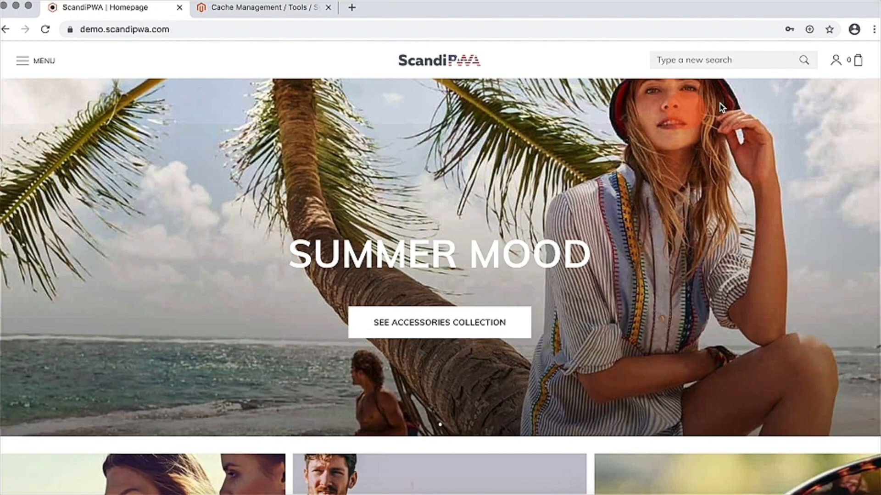
pyautogui.click(857, 61)
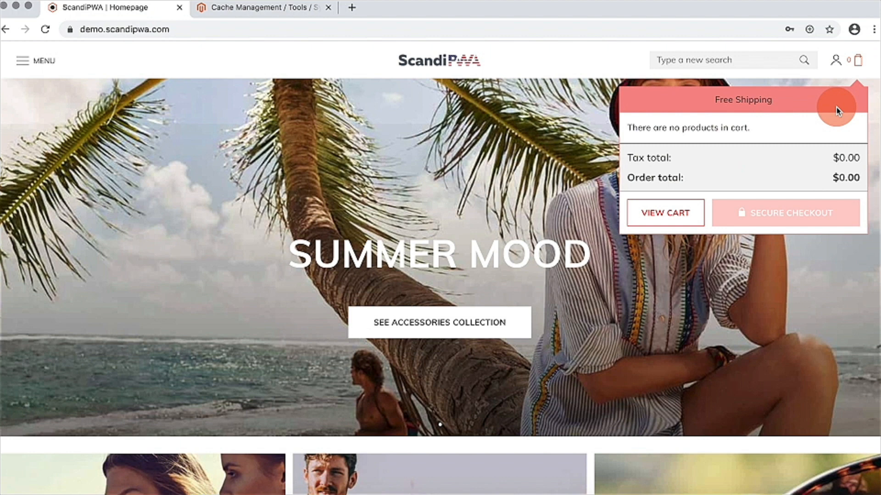
pyautogui.moveTo(58, 103)
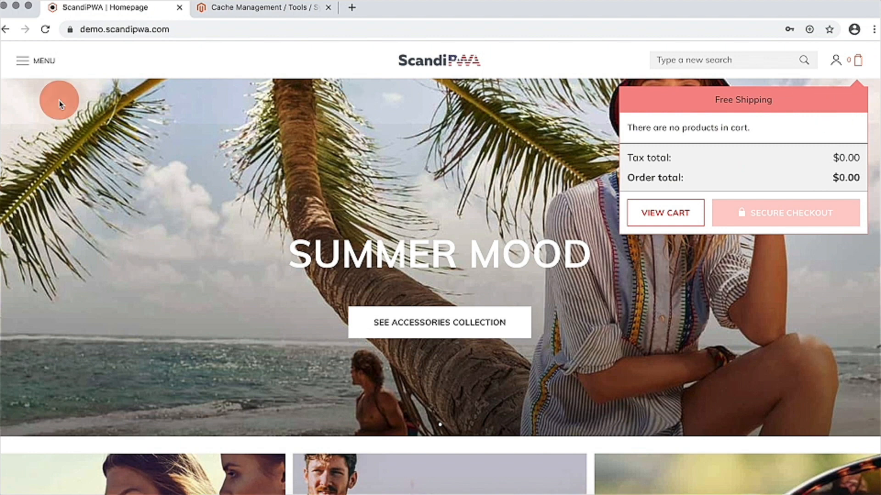
# Follow the menu's SCANDIPWA link to the /page/scandipwa page.
pyautogui.click(22, 61)
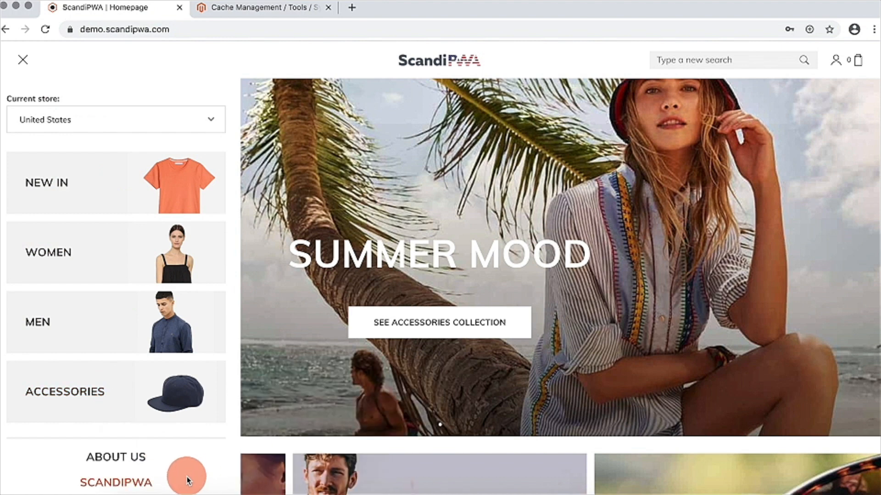
pyautogui.click(116, 483)
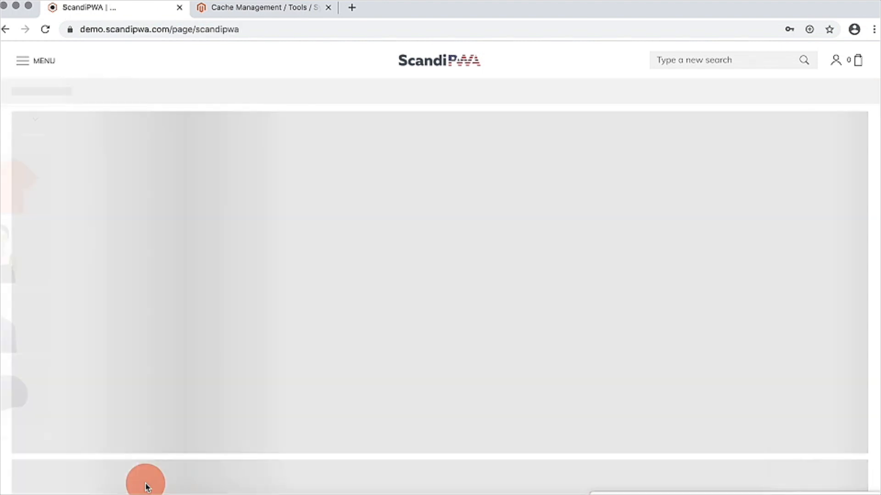